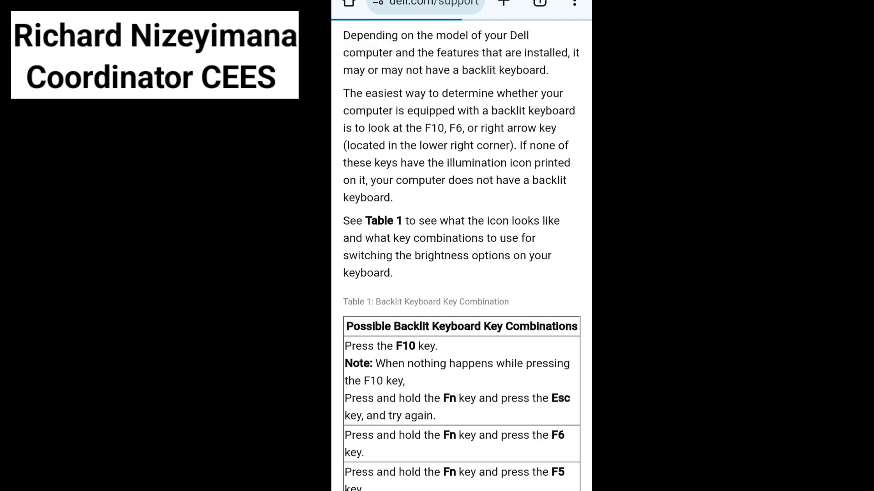
Search from the Chrome address bar for the Makerere University students portal
left_click(427, 6)
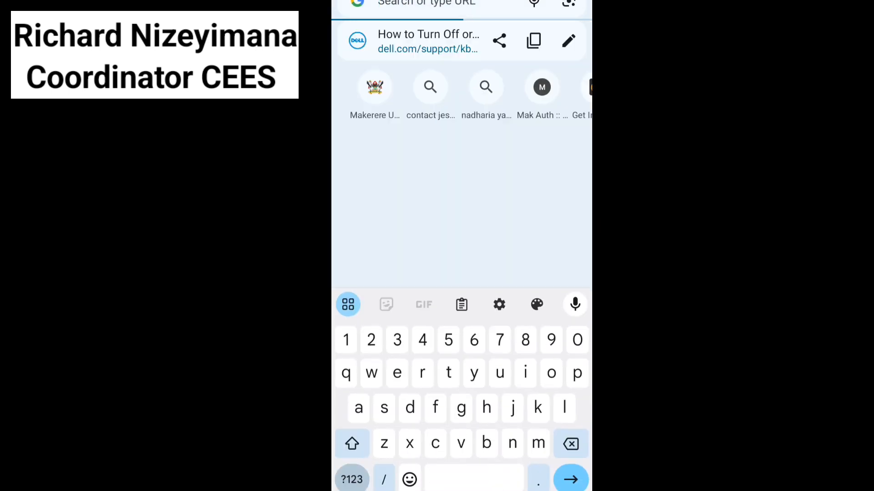
type("stidents portal makerere")
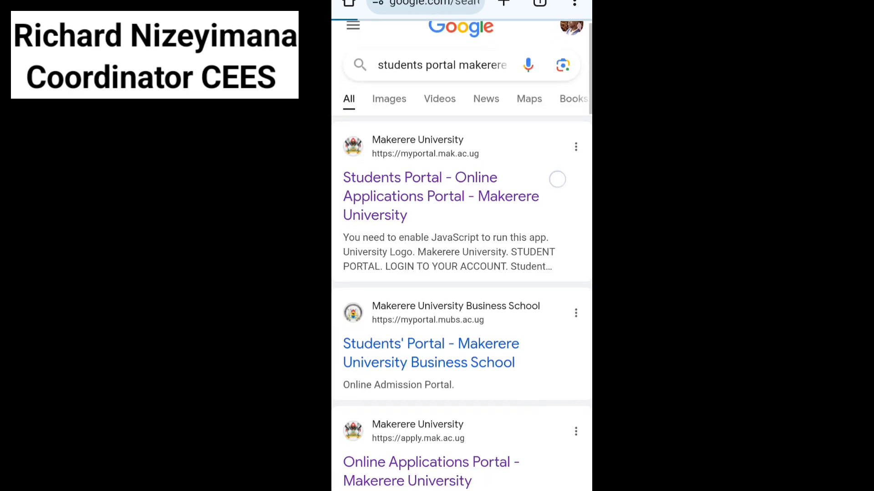
Open the myportal.mak.ac.ug result and enter the student number
left_click(440, 196)
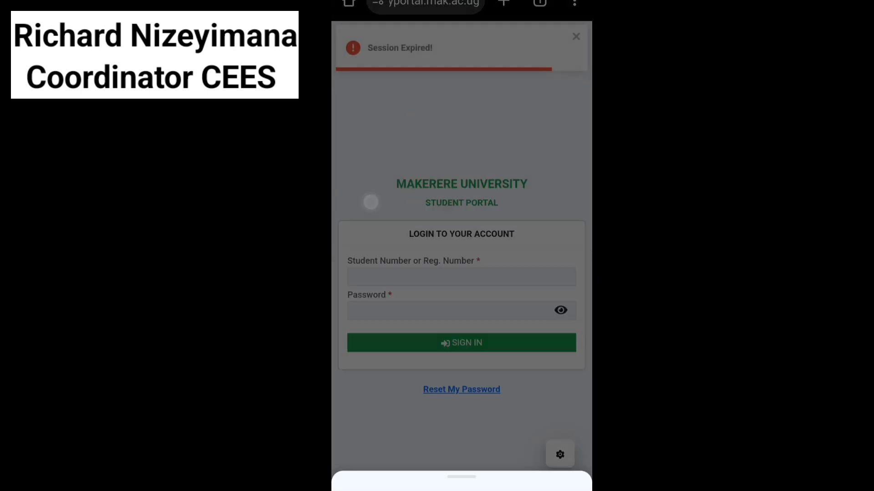
left_click(461, 276)
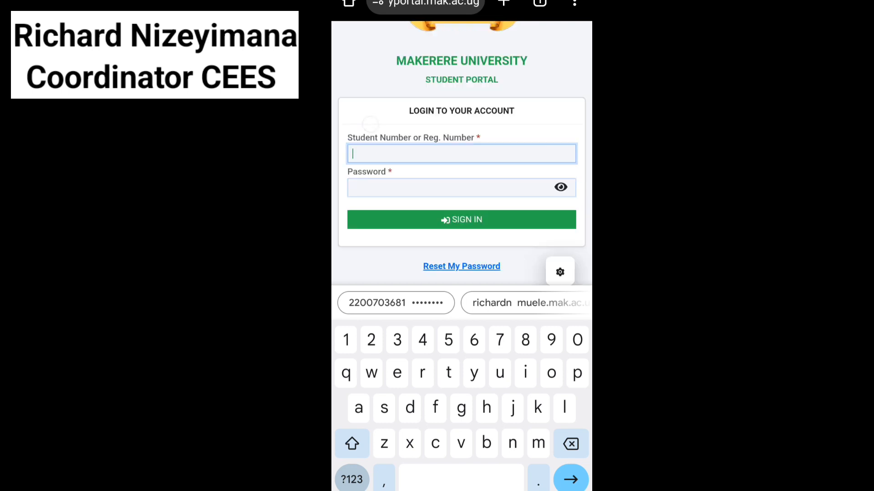
type("2300")
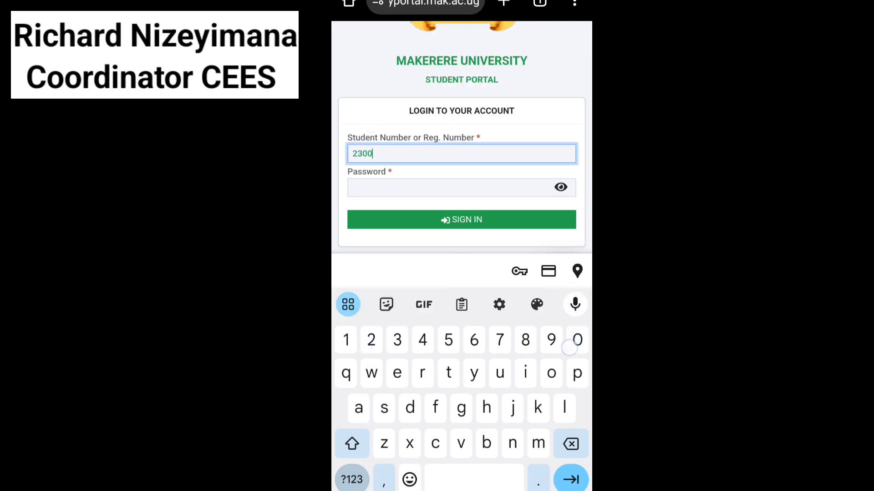
left_click(499, 340)
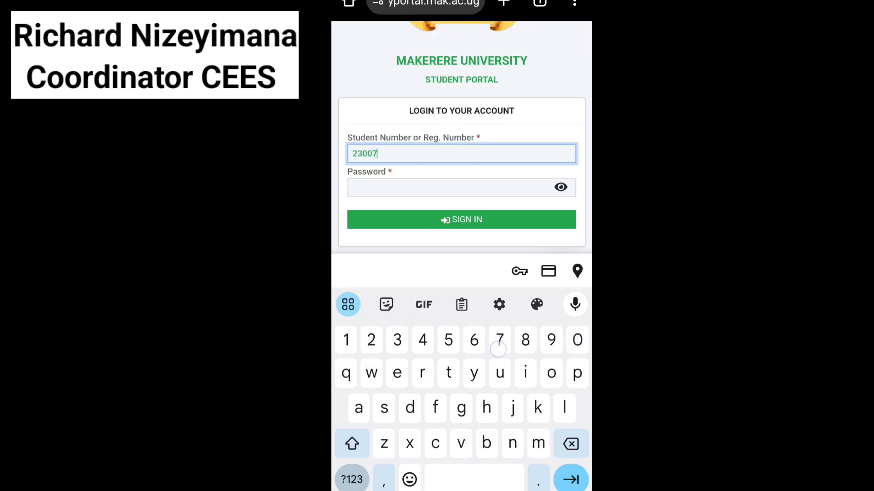
type("00")
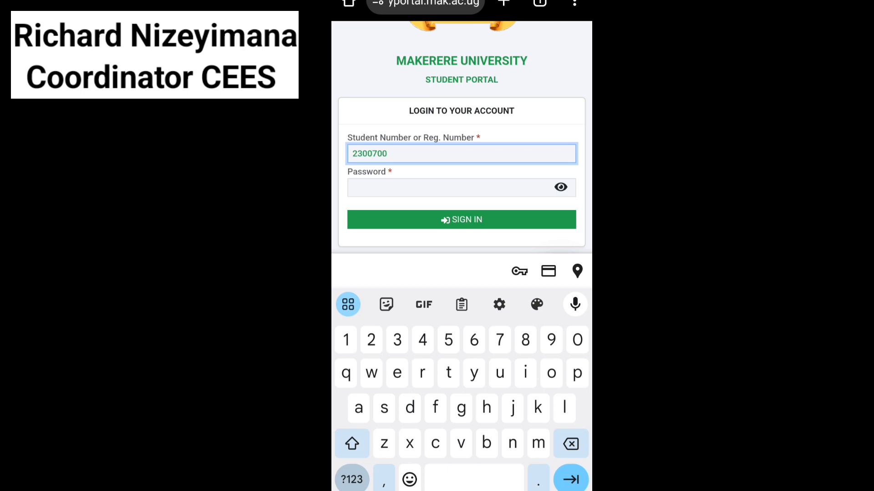
type("93")
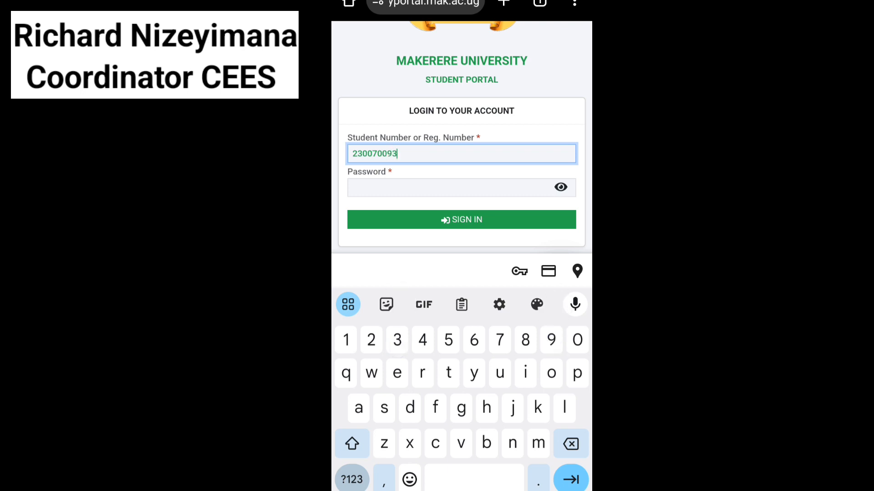
type("6")
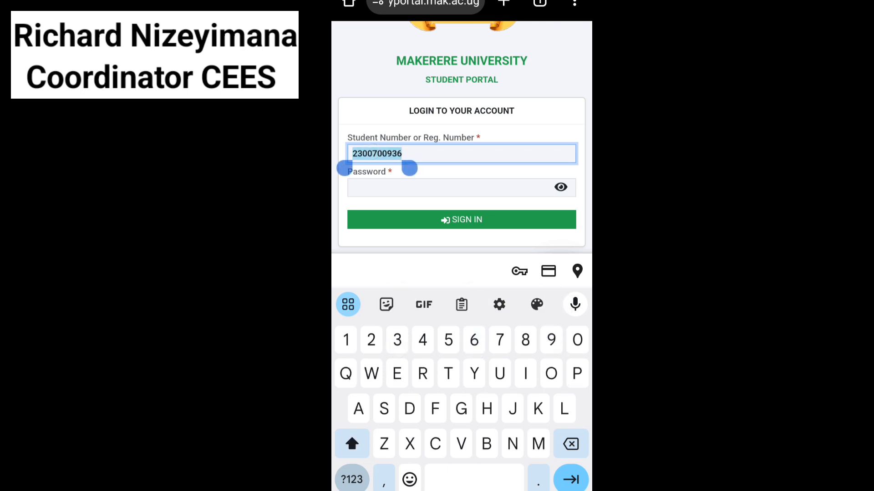
Enter the account password and submit the login
left_click(461, 187)
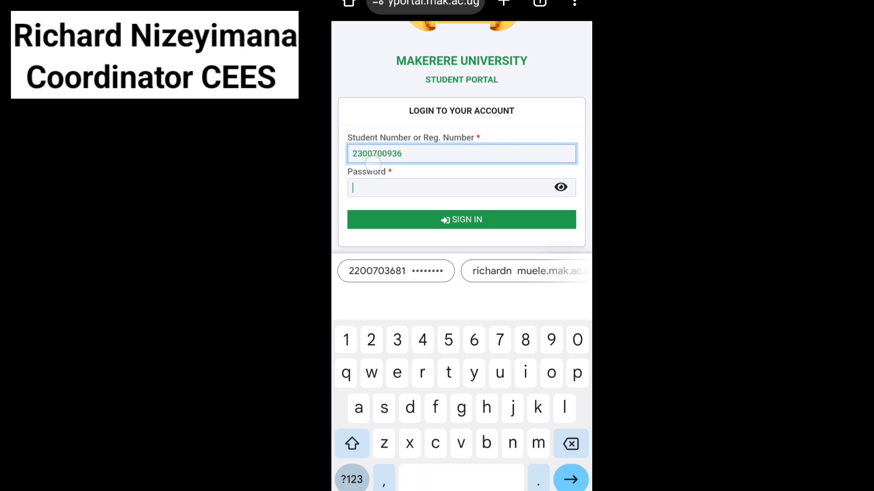
left_click(461, 187)
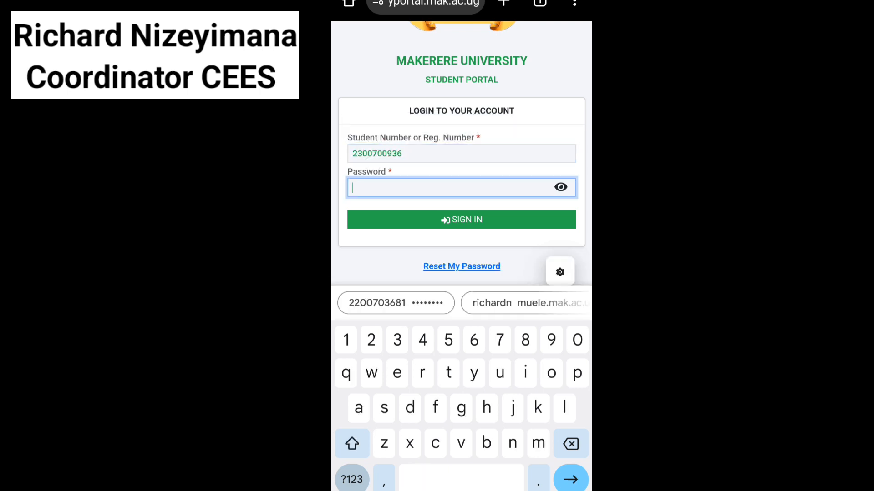
left_click(460, 219)
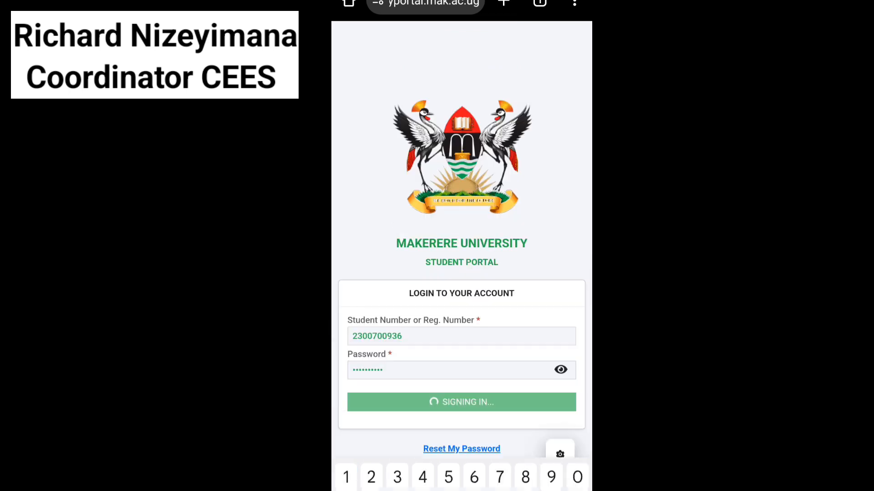
Load the Enrollment page confirming Year 1, Semester I 2023/2024 enrollment
left_click(461, 402)
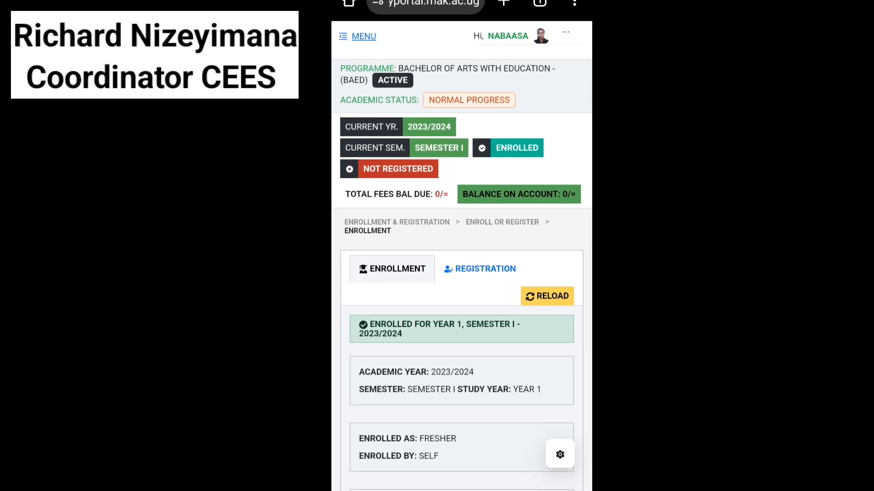
left_click(484, 268)
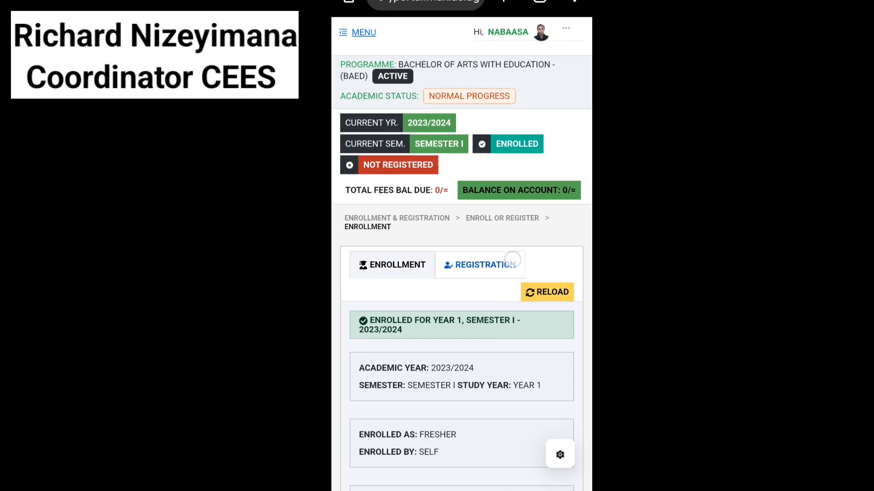
Open the Registration tab and browse the Bachelor of Arts with Education course tables
left_click(479, 264)
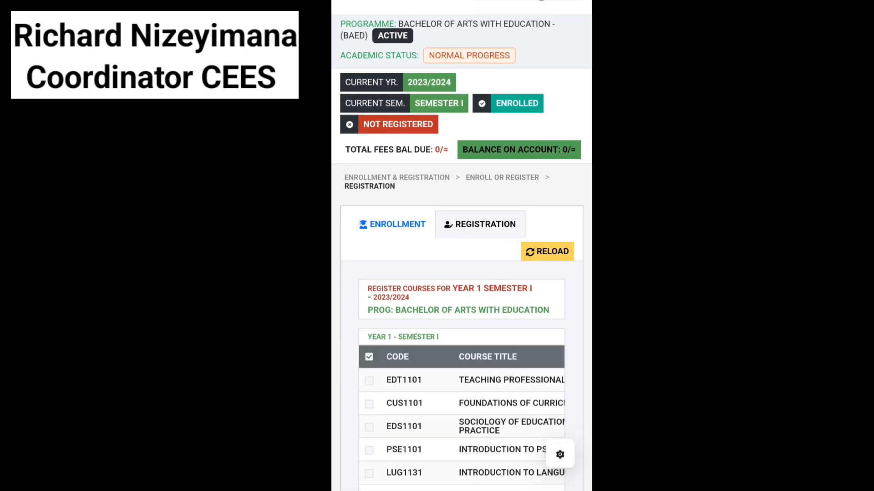
scroll("down", 3)
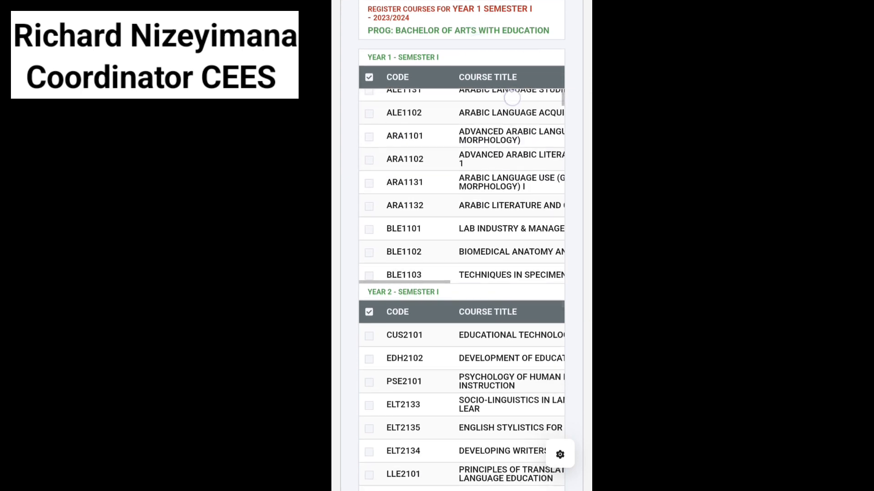
scroll("up", 3)
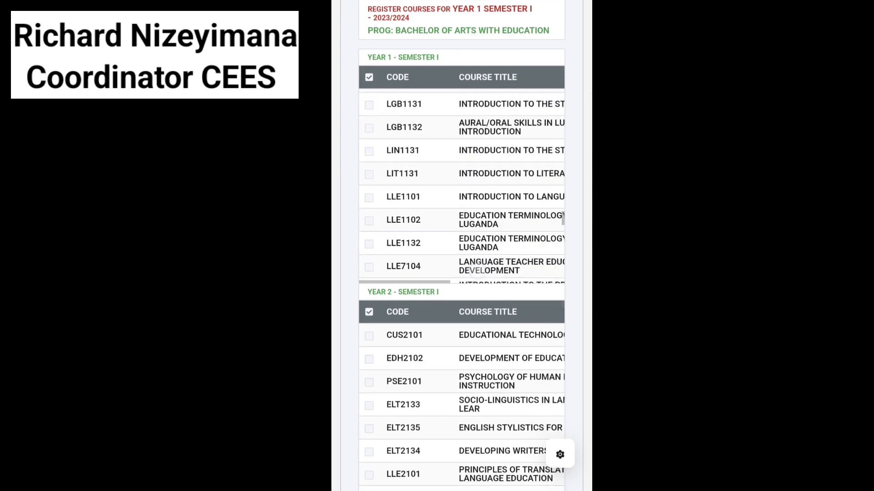
scroll("down", 3)
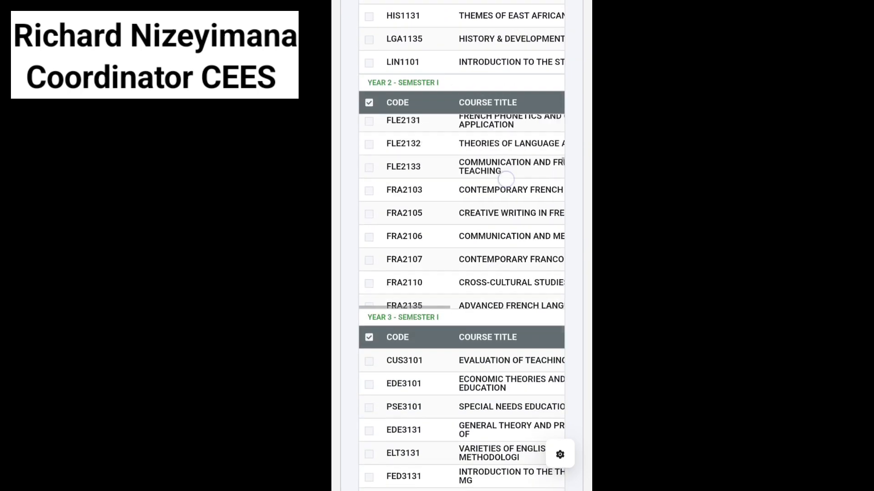
scroll("down", 3)
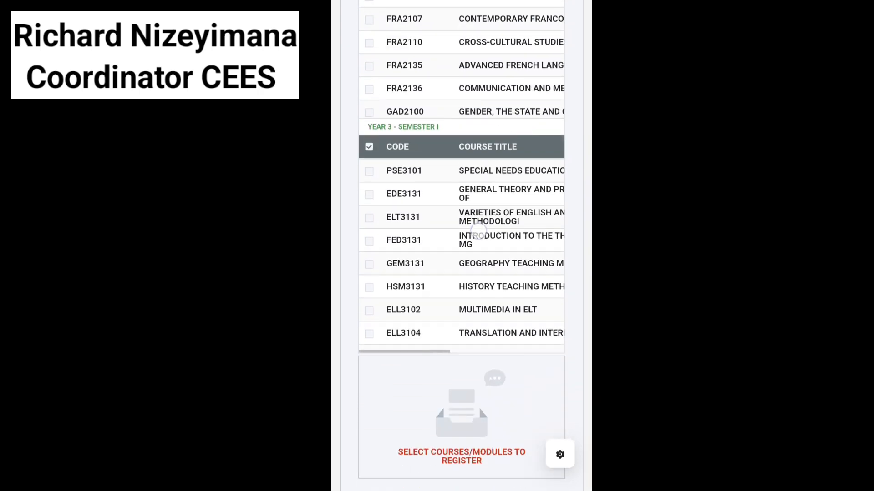
scroll("down", 3)
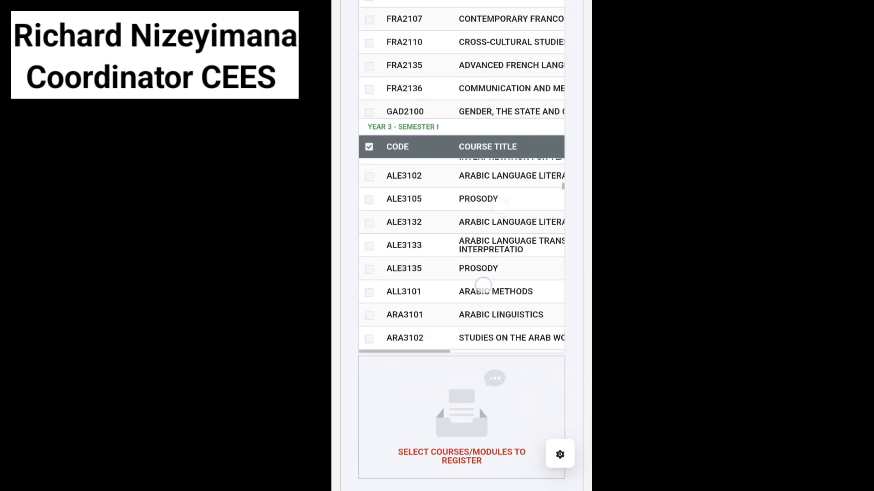
scroll("down", 3)
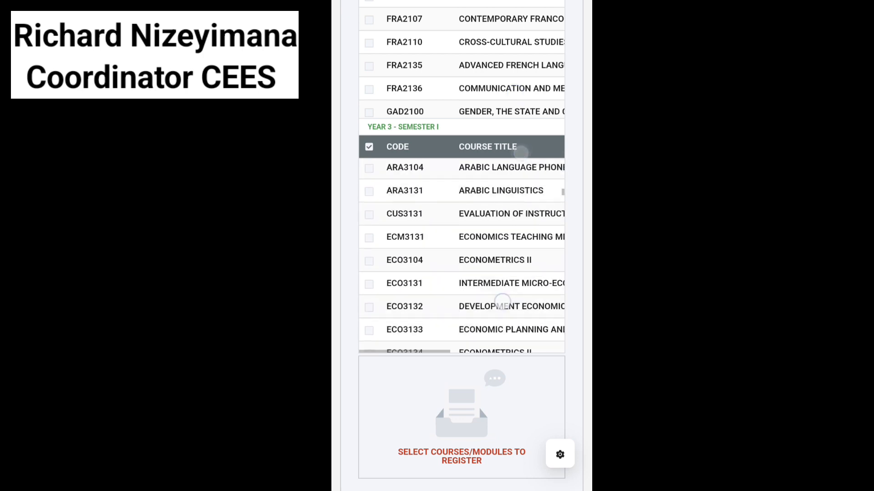
scroll("down", 3)
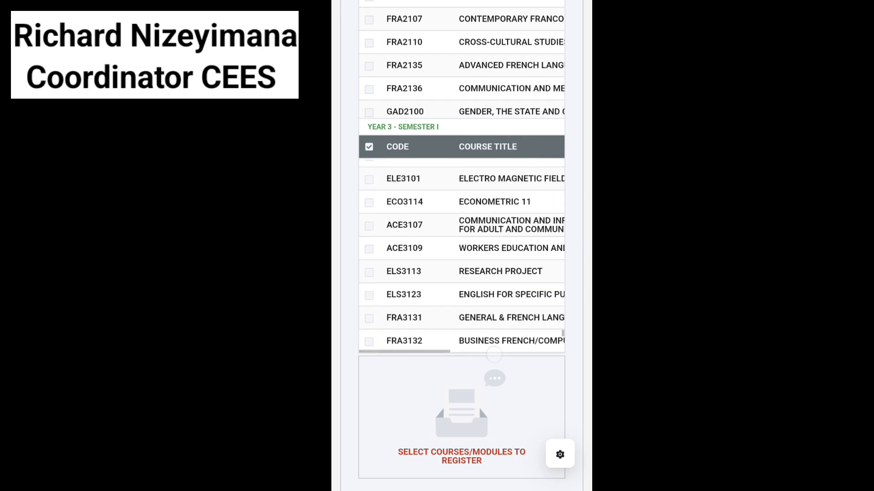
scroll("down", 3)
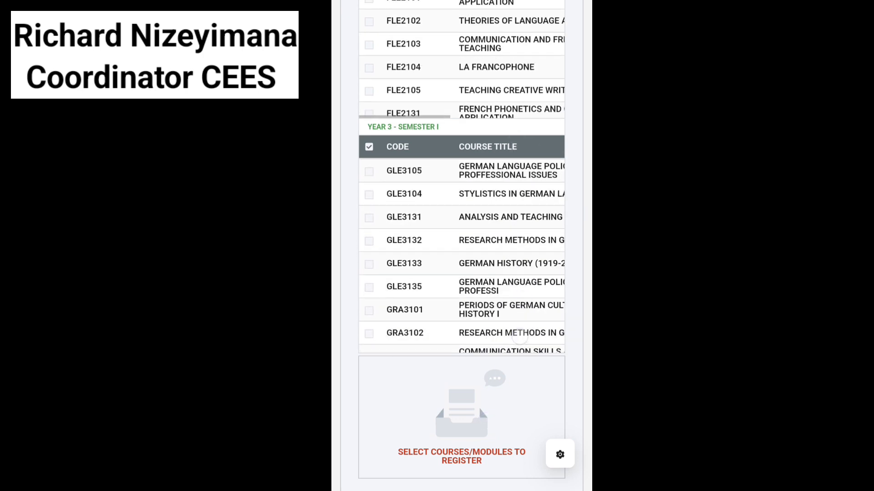
scroll("up", 3)
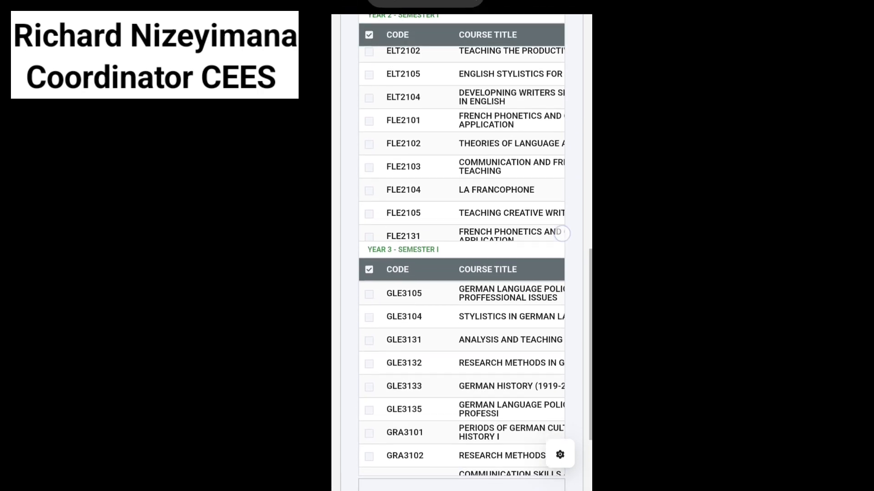
scroll("up", 3)
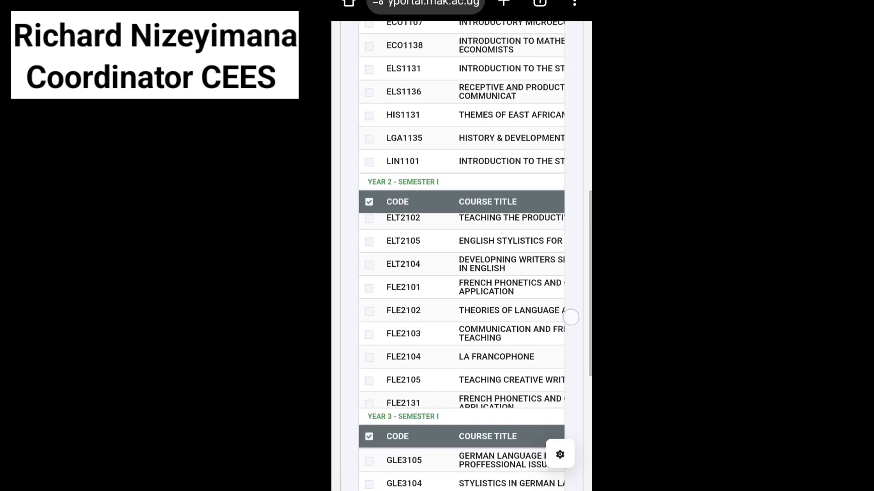
scroll("up", 3)
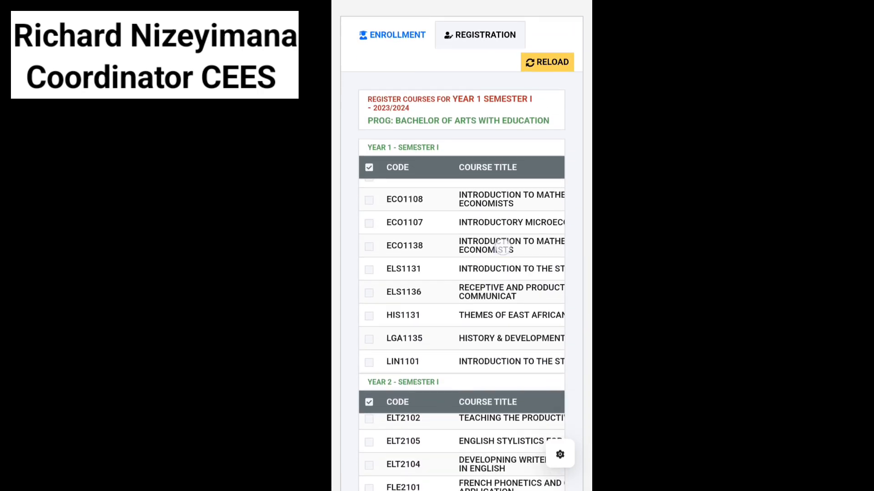
scroll("up", 3)
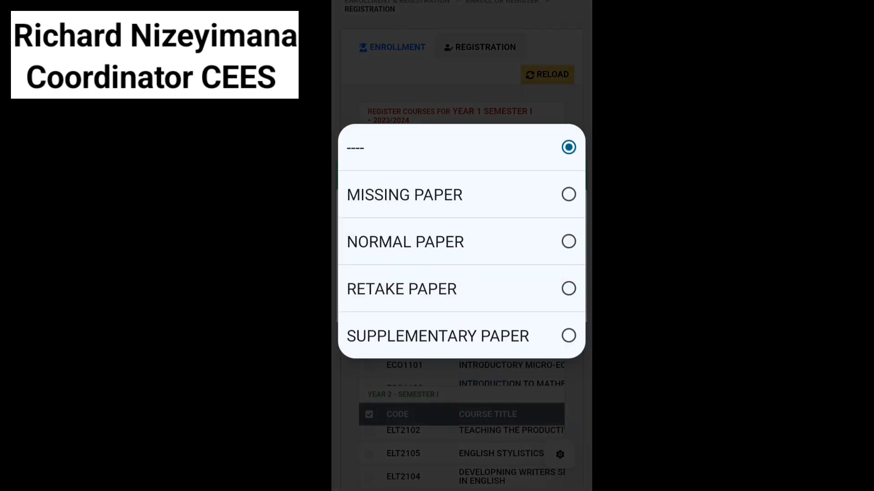
Add EDT1101 and CUS1101 to the registration list as normal papers
left_click(568, 147)
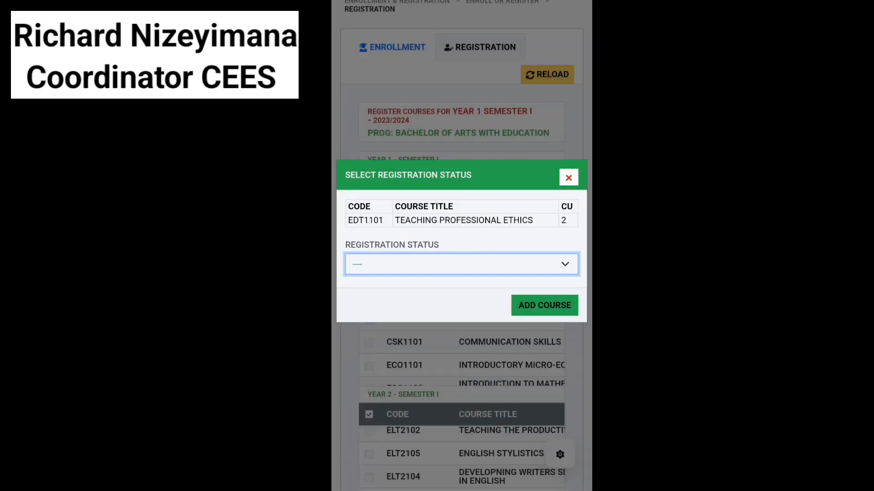
left_click(569, 177)
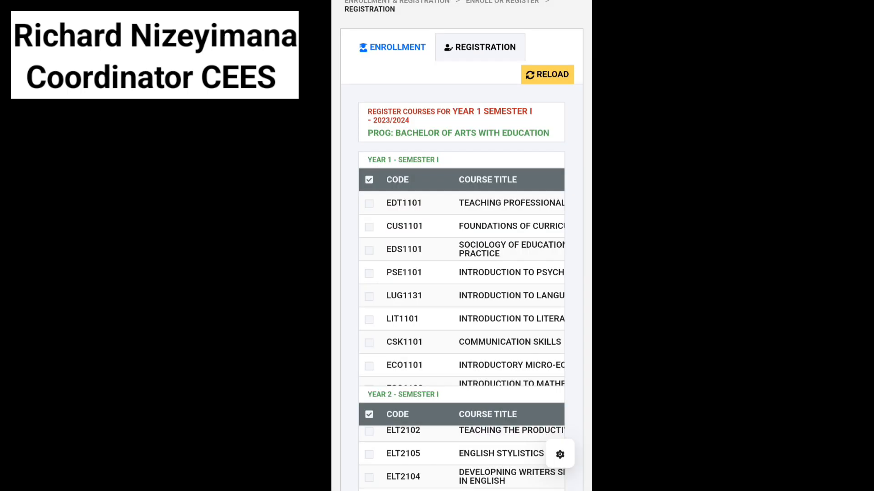
scroll("up", 3)
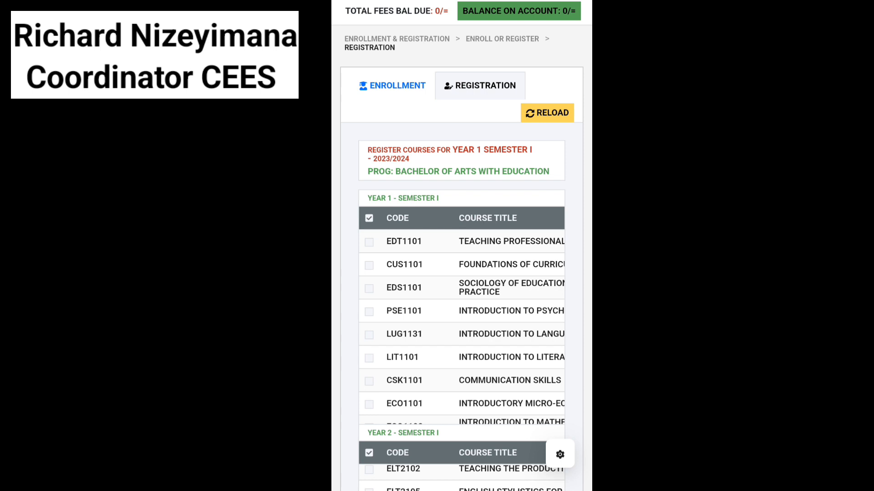
left_click(369, 242)
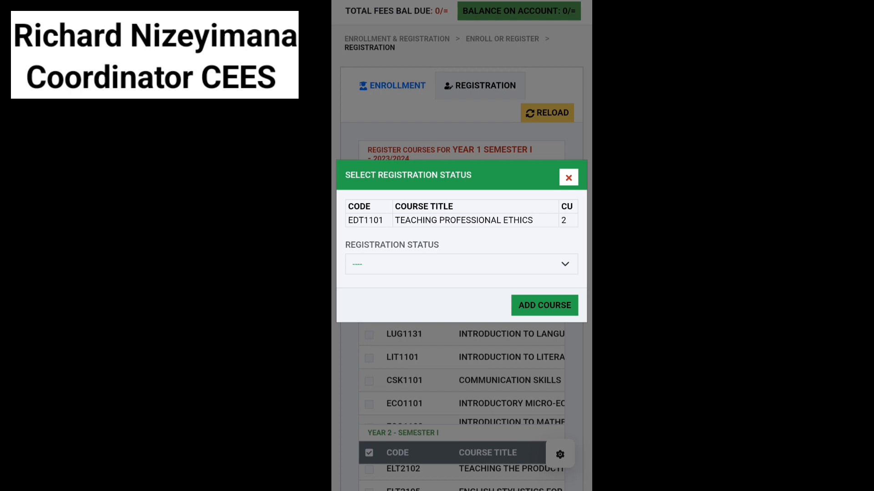
left_click(460, 263)
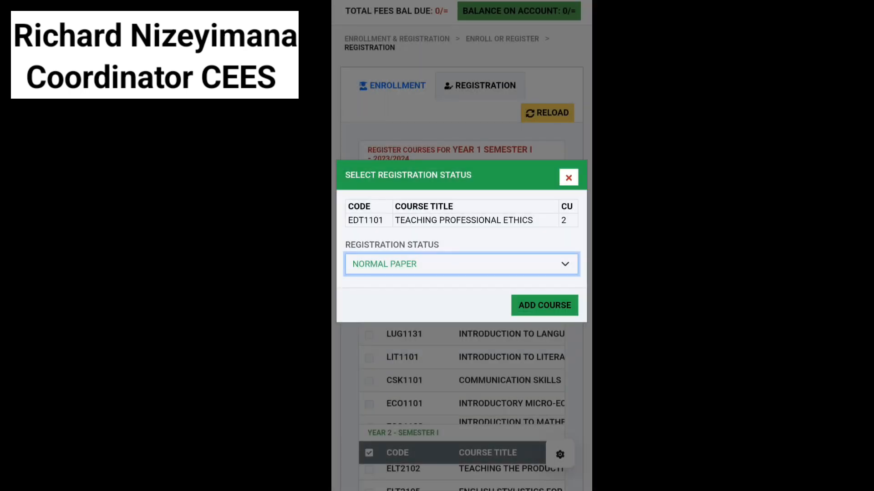
left_click(568, 176)
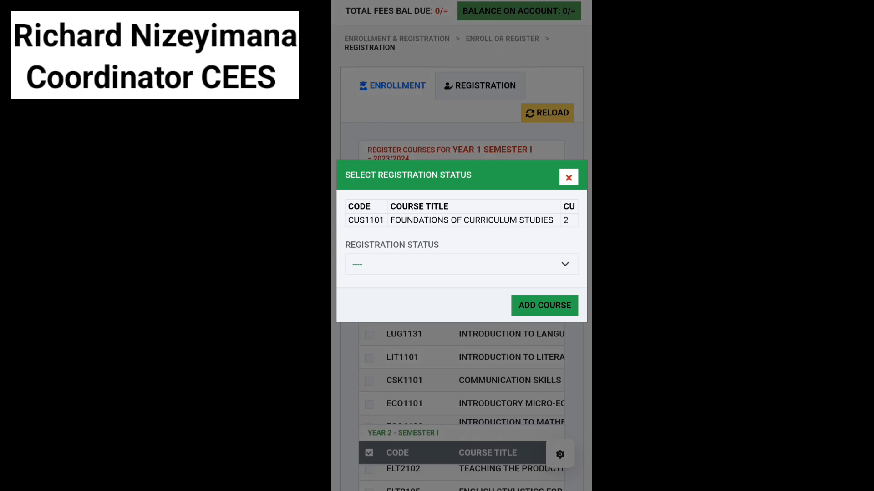
left_click(461, 263)
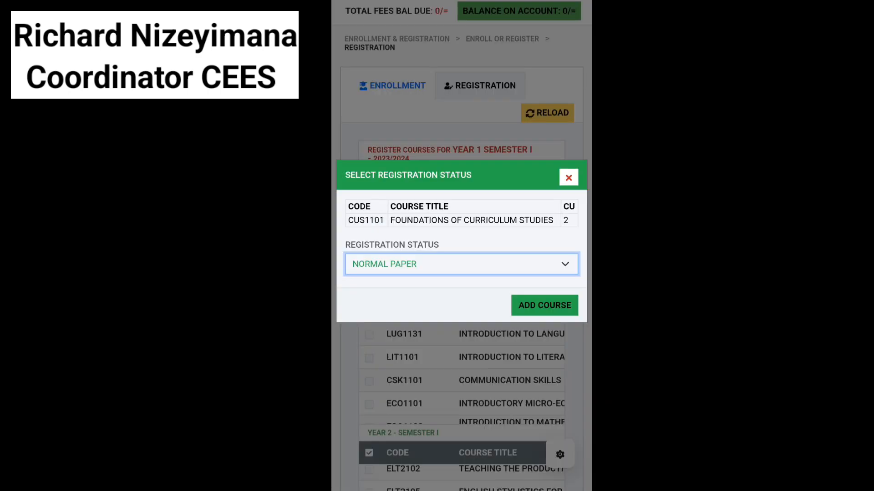
left_click(569, 177)
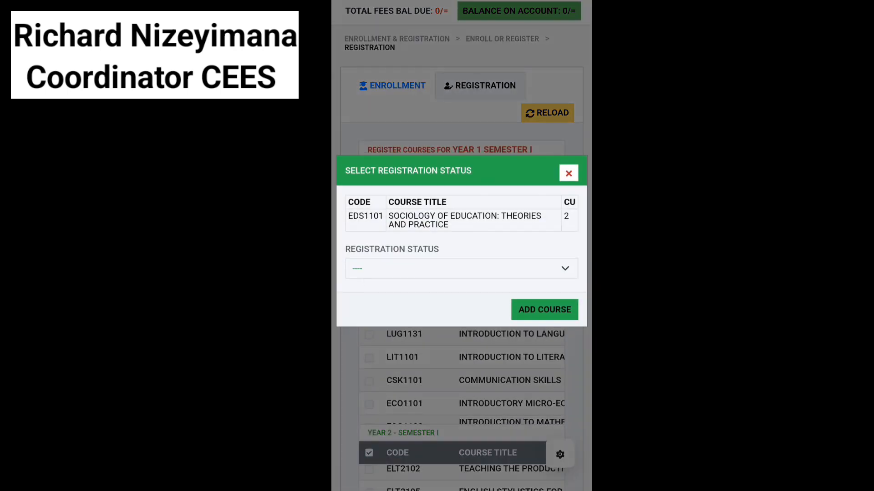
Add EDS1101 and PSE1101 as normal papers
left_click(461, 269)
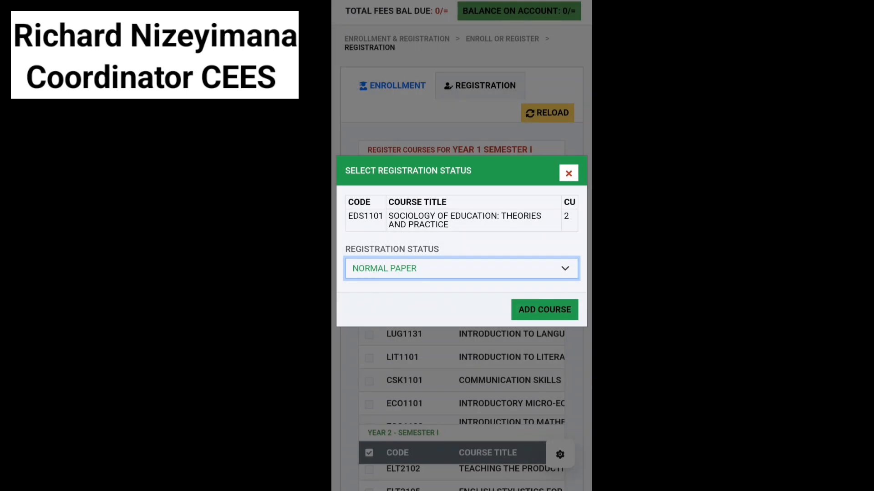
left_click(568, 173)
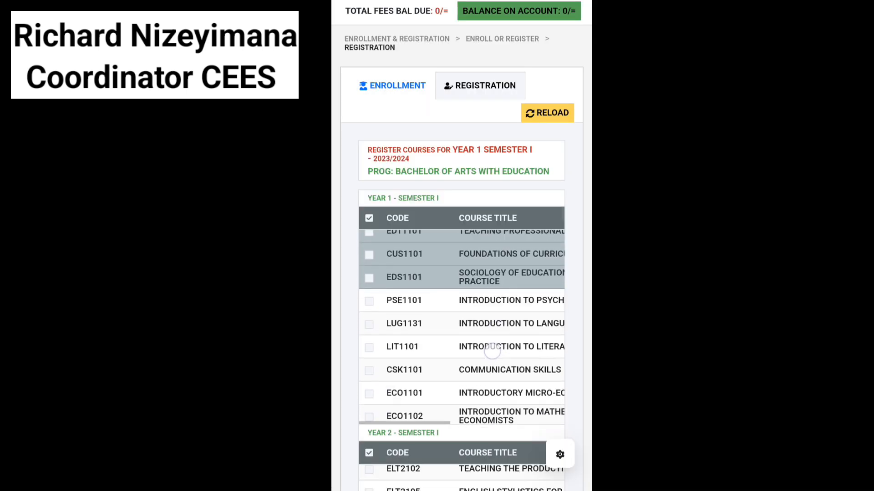
left_click(369, 300)
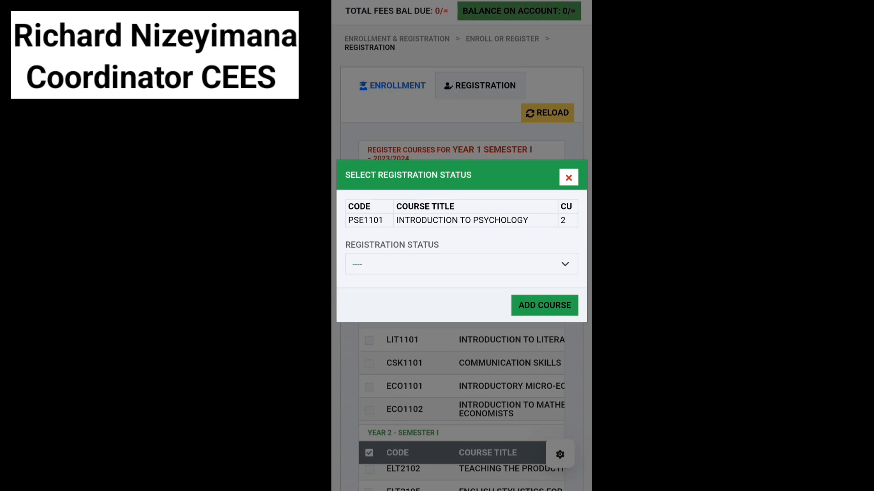
left_click(460, 263)
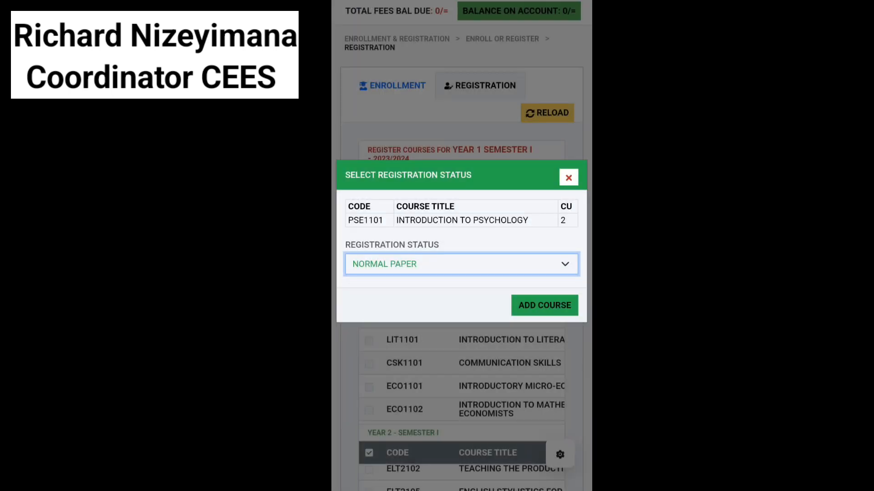
left_click(568, 177)
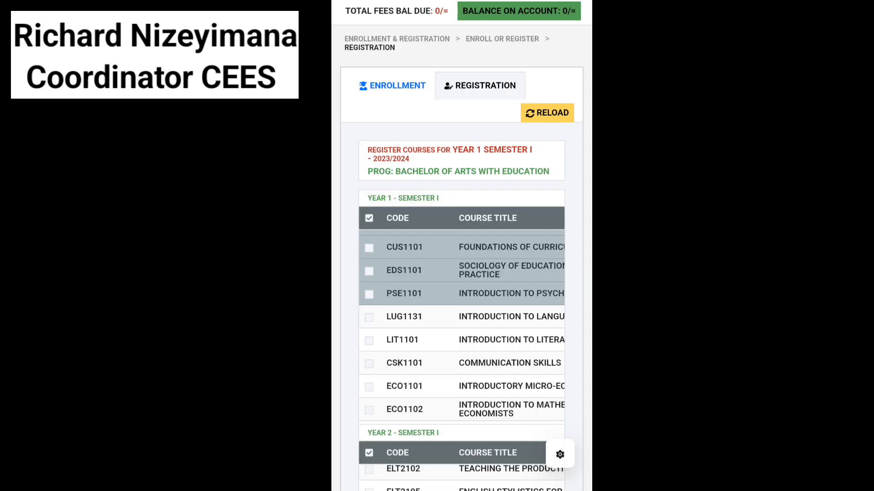
Scroll to the Kiswahili courses and add KSA1104 as a normal paper
scroll("down", 3)
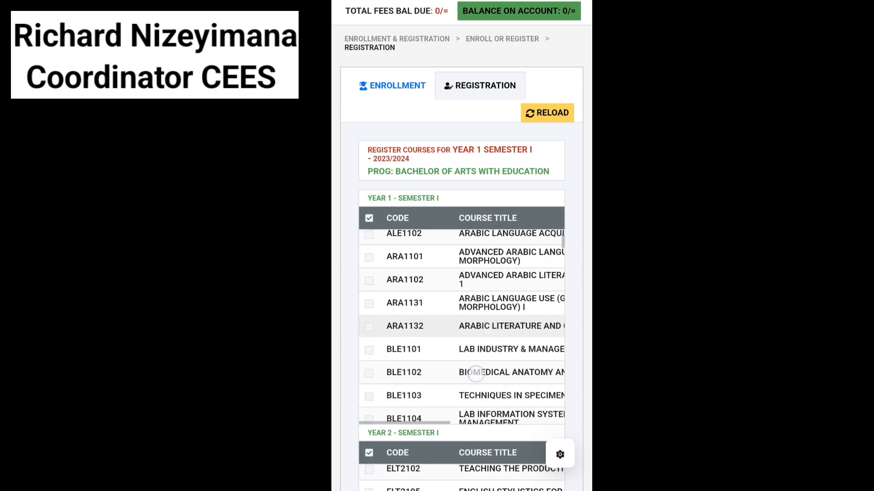
scroll("down", 3)
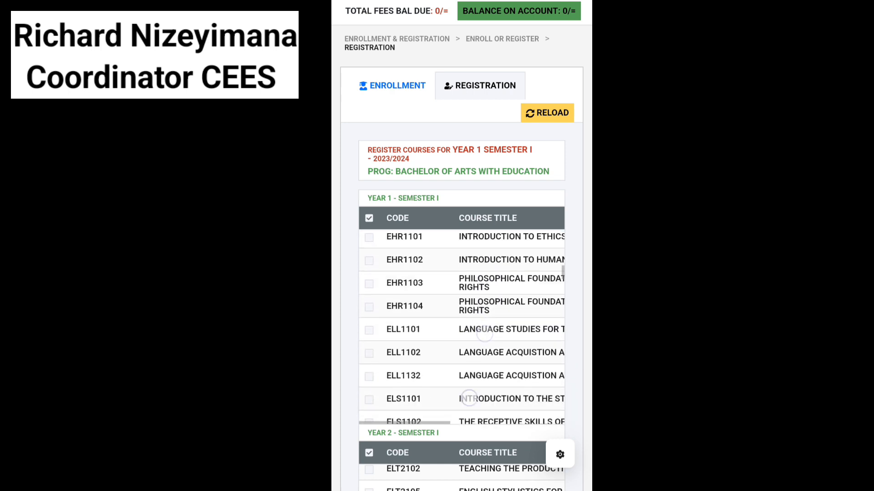
scroll("down", 3)
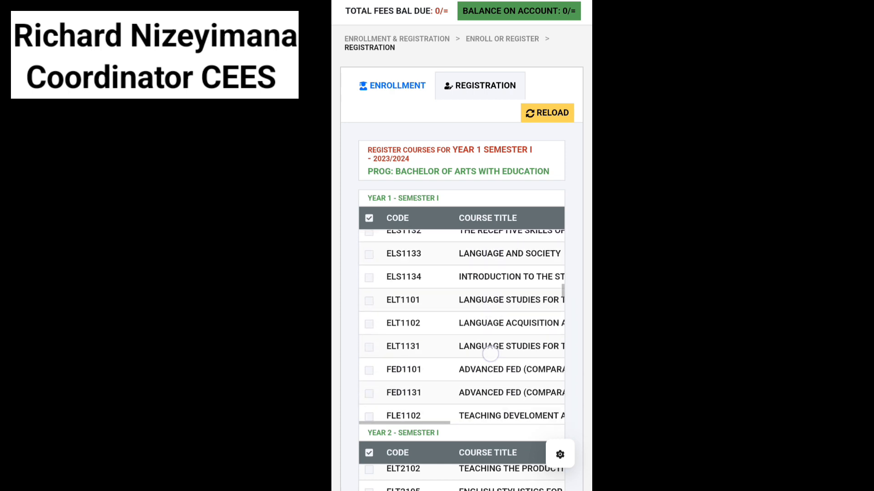
scroll("down", 3)
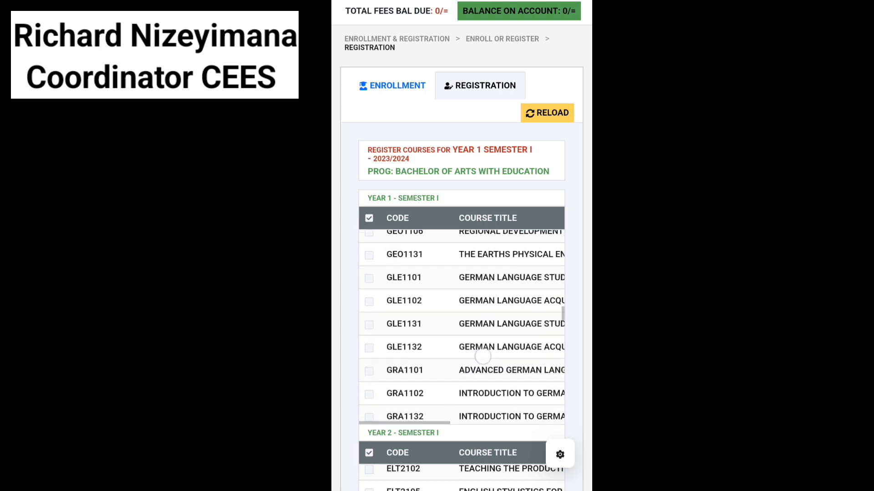
scroll("down", 3)
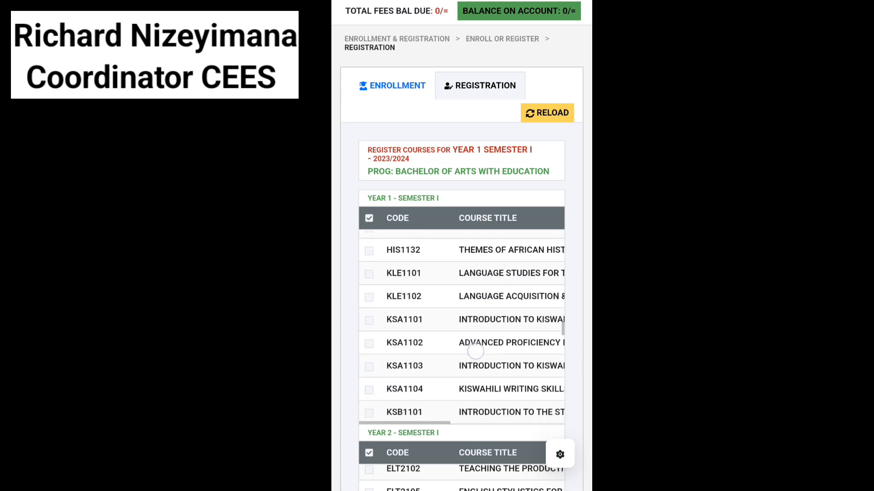
scroll("down", 3)
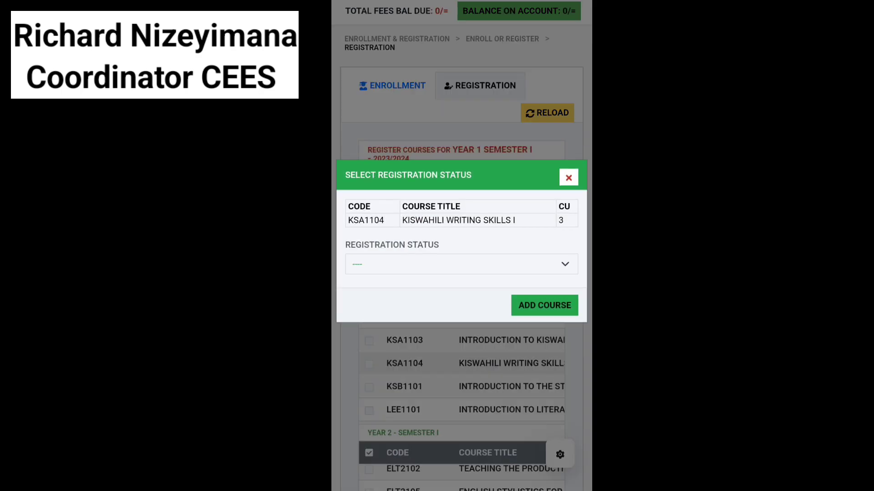
left_click(460, 263)
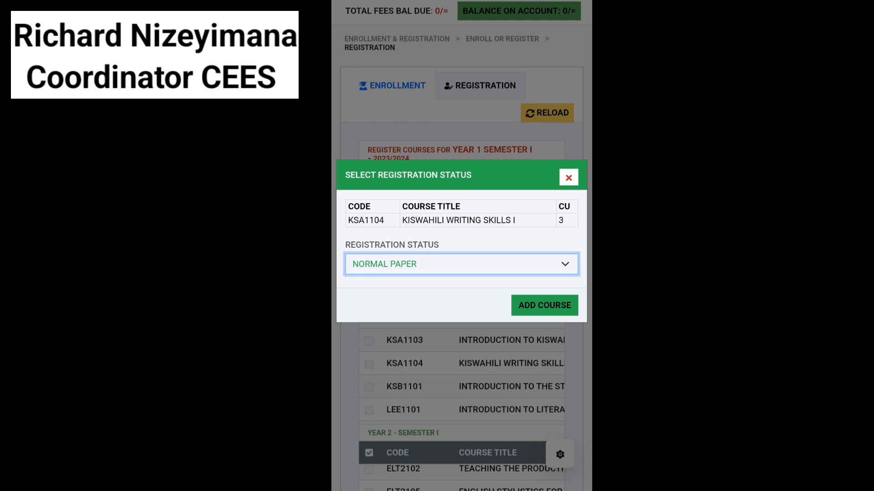
left_click(568, 177)
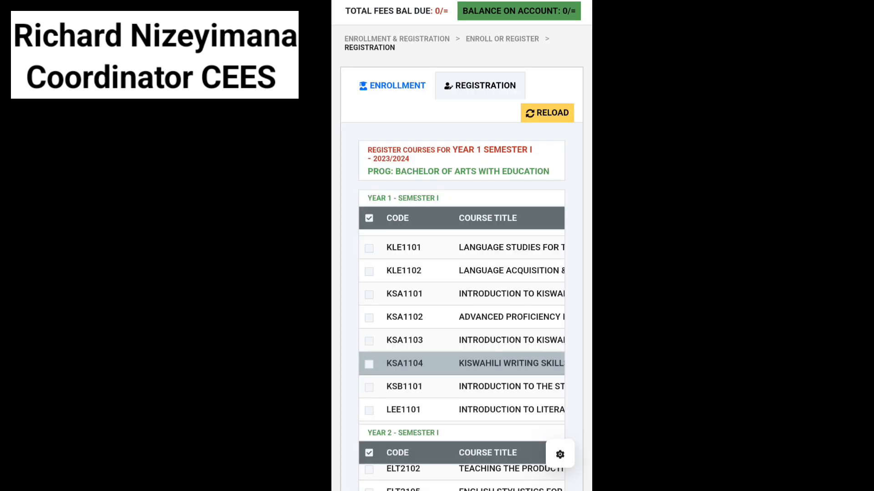
Add KSA1103 as a normal paper and set ECO1107's status to normal paper
left_click(404, 340)
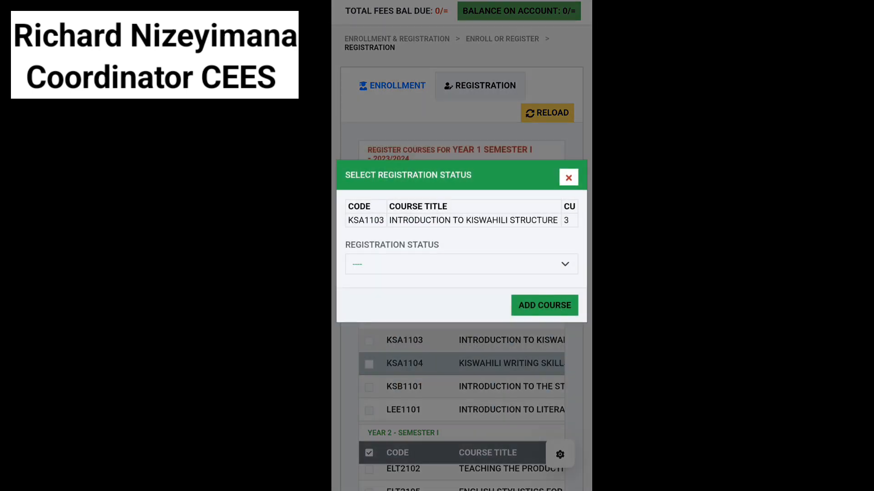
left_click(460, 264)
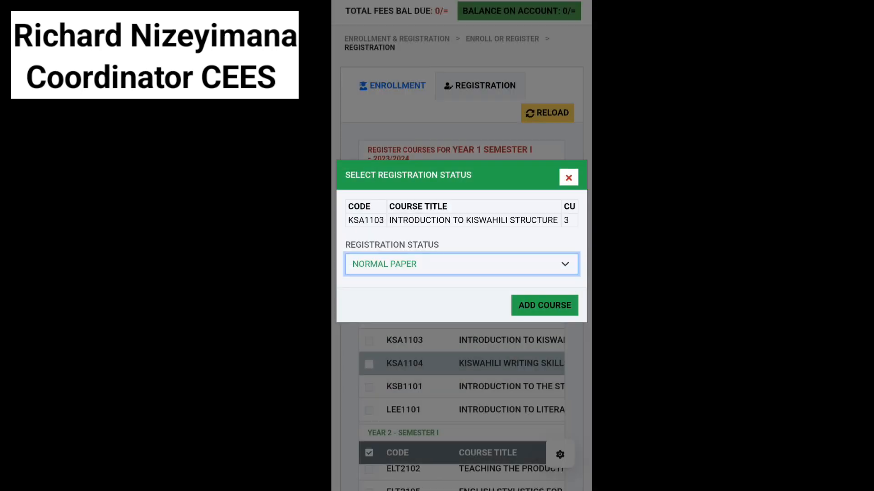
left_click(569, 176)
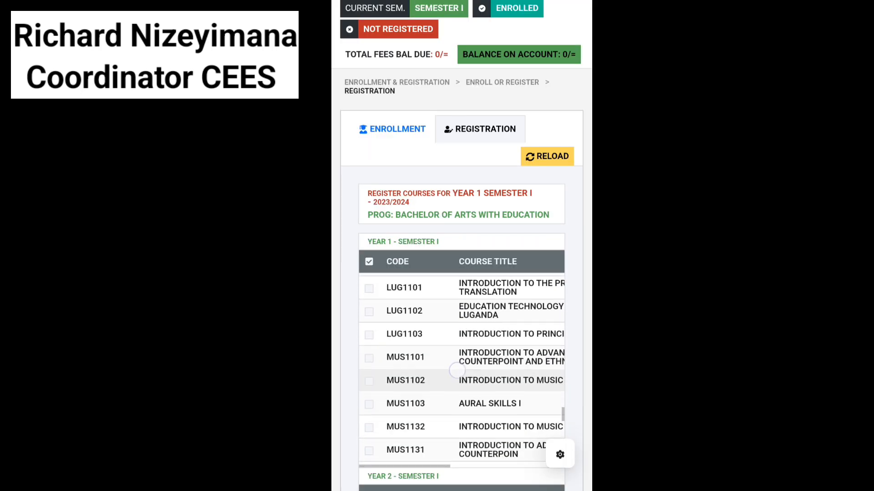
scroll("down", 3)
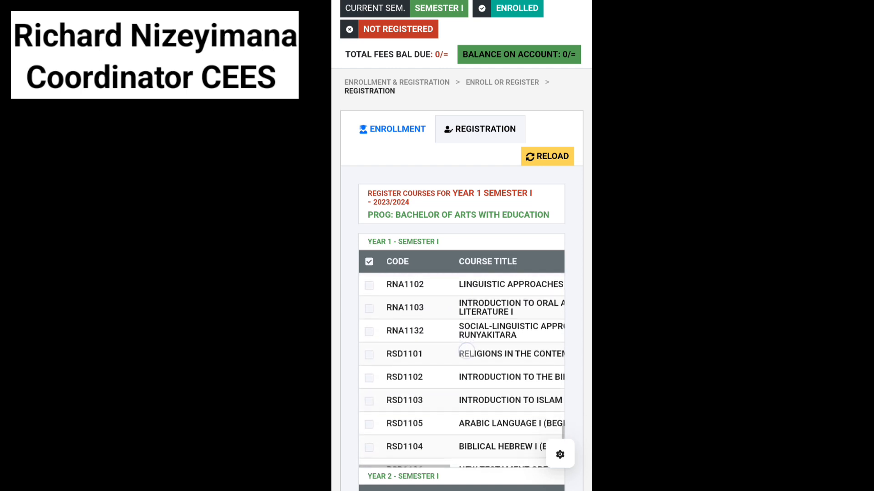
scroll("down", 3)
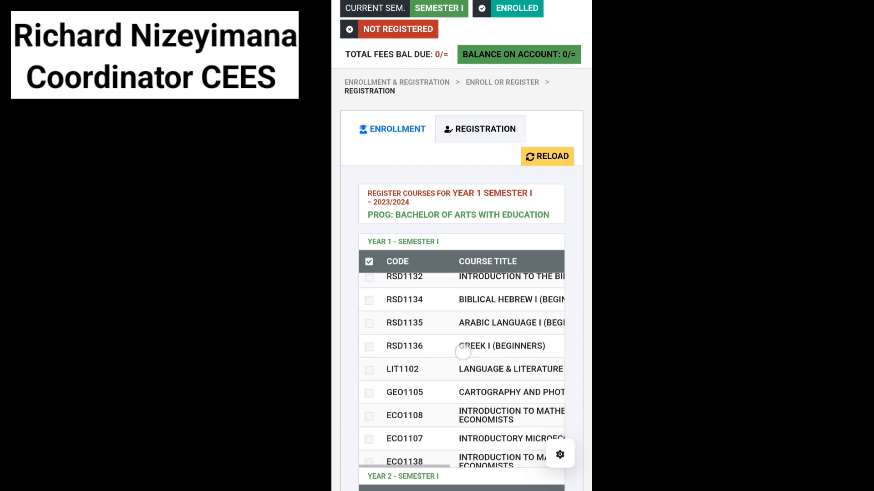
scroll("down", 3)
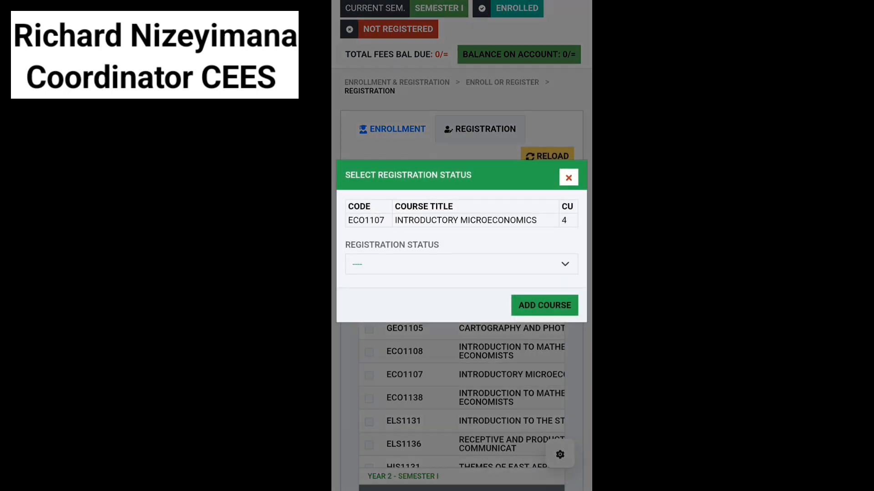
left_click(459, 263)
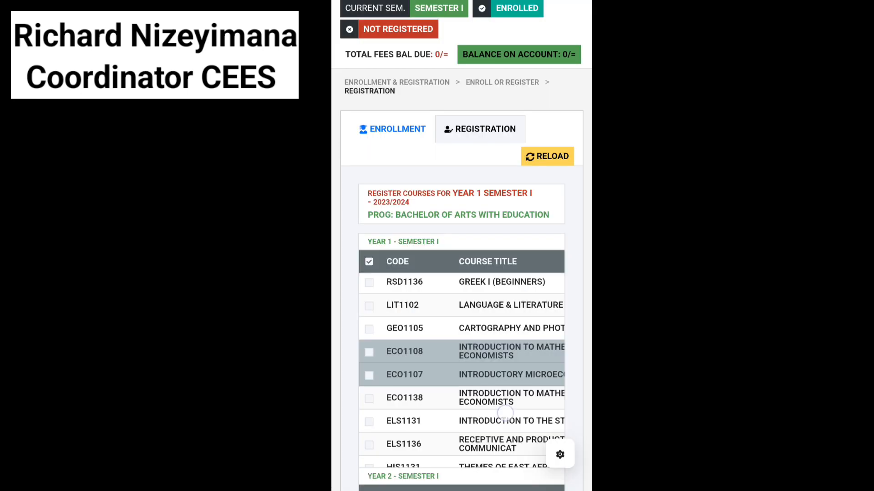
scroll("down", 3)
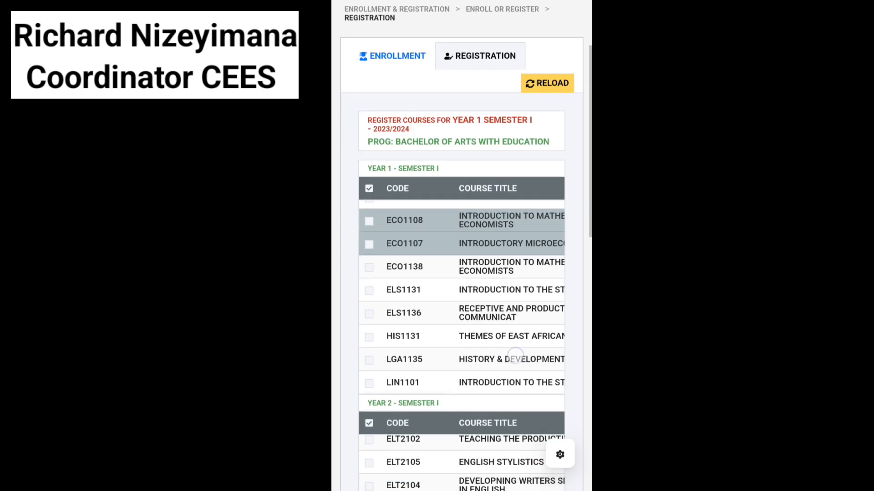
scroll("up", 3)
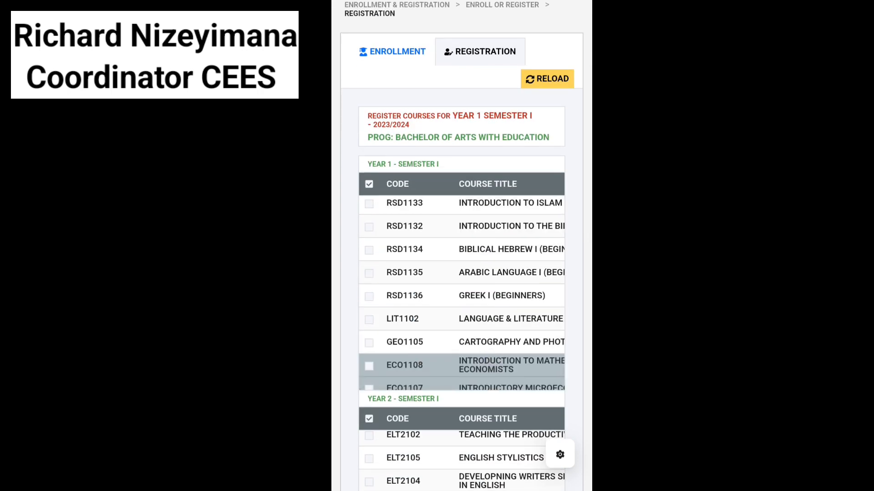
scroll("down", 3)
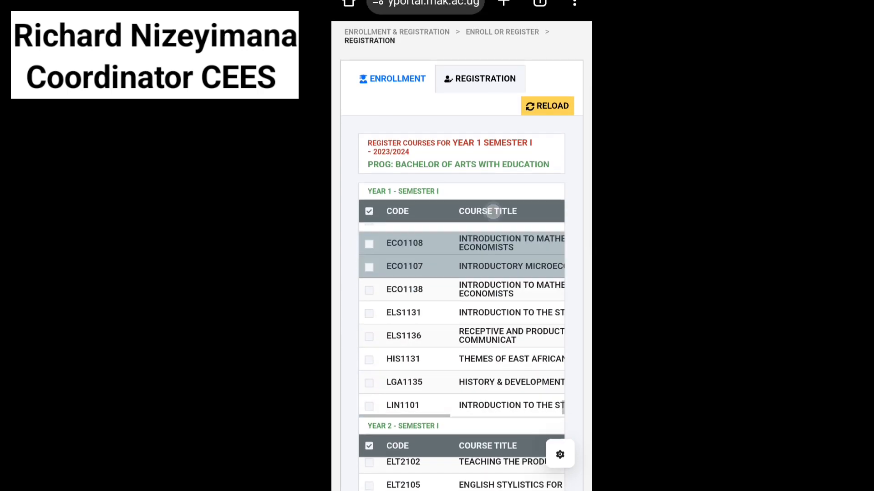
scroll("down", 3)
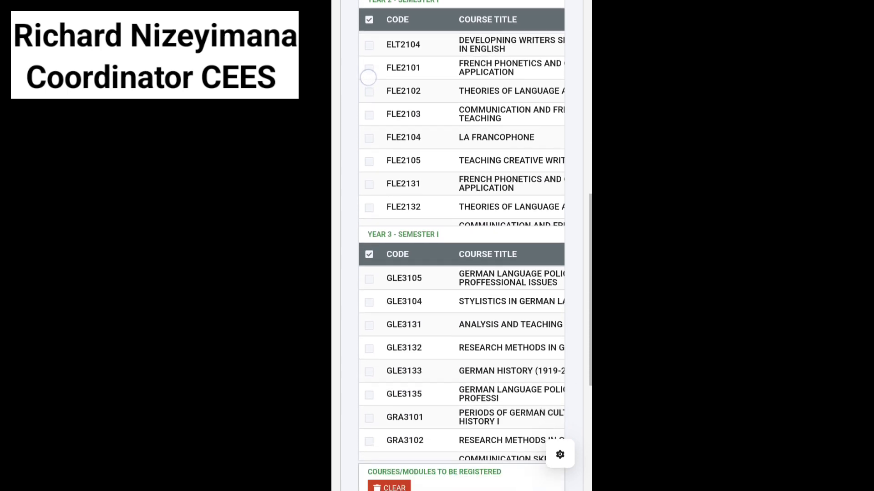
scroll("up", 3)
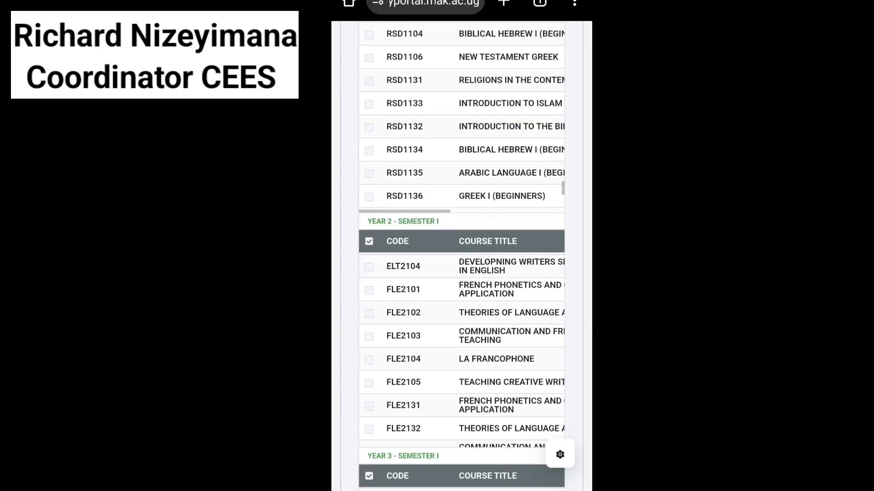
scroll("up", 3)
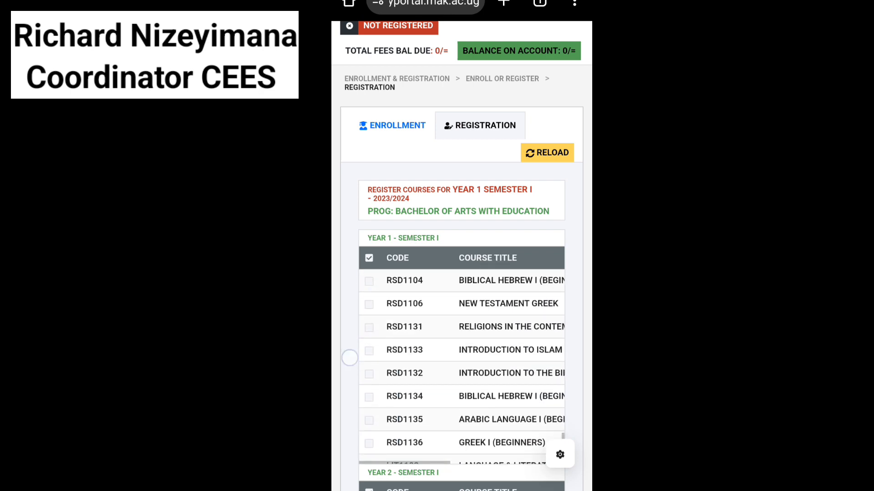
scroll("down", 3)
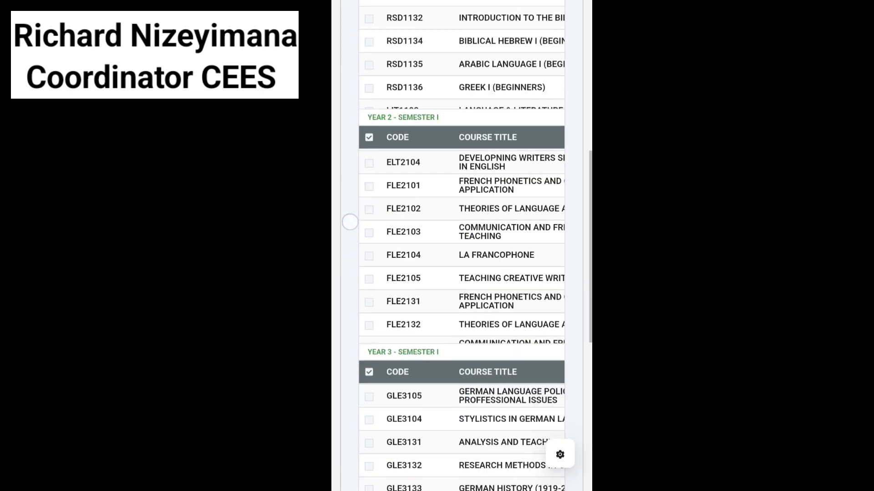
scroll("down", 3)
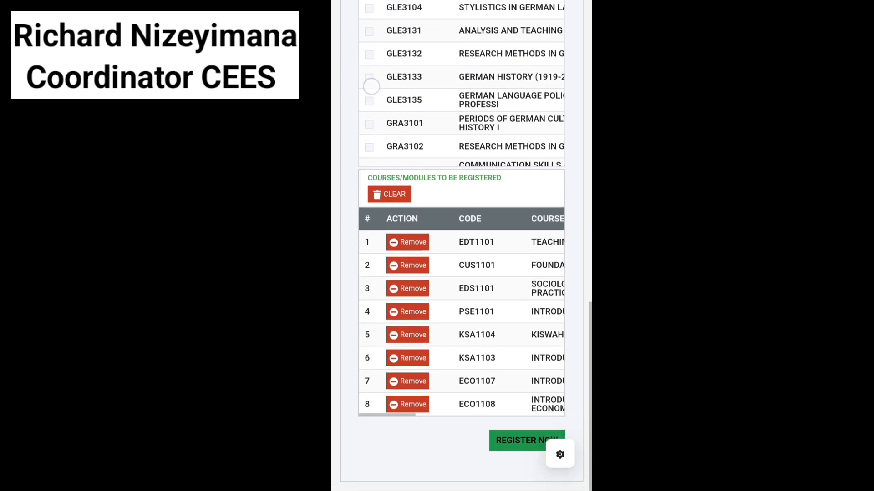
scroll("down", 3)
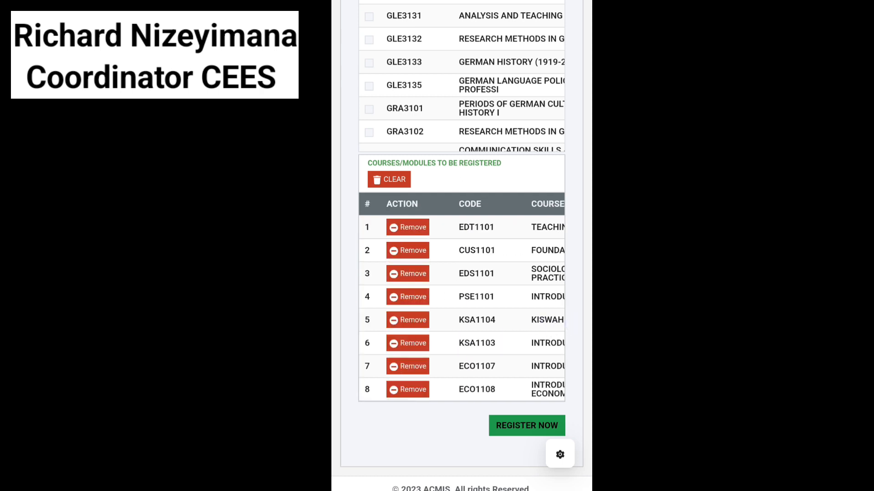
scroll("right", 3)
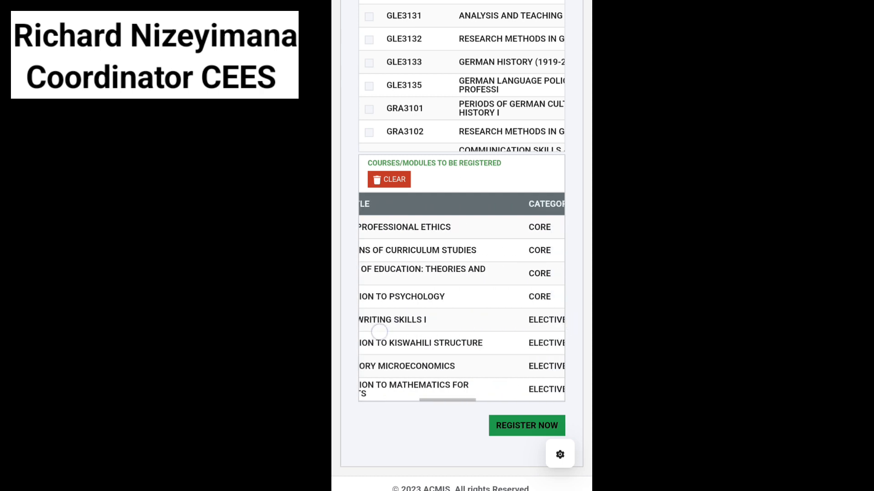
scroll("right", 3)
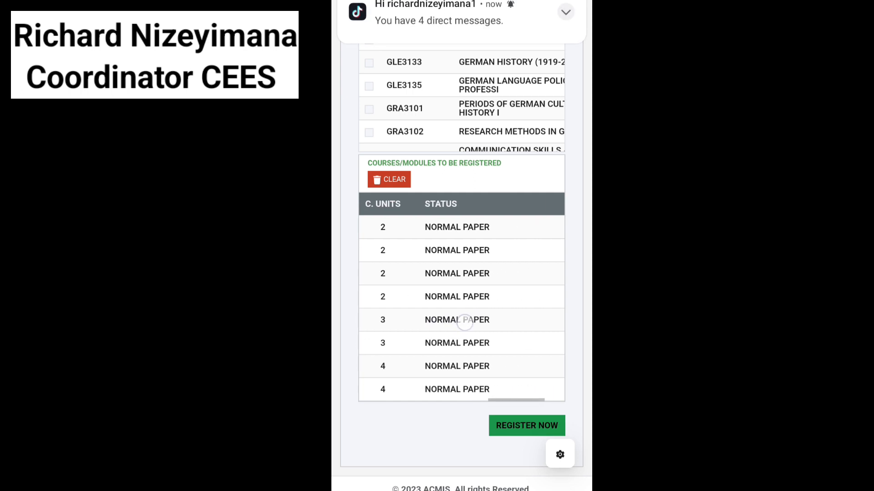
scroll("right", 3)
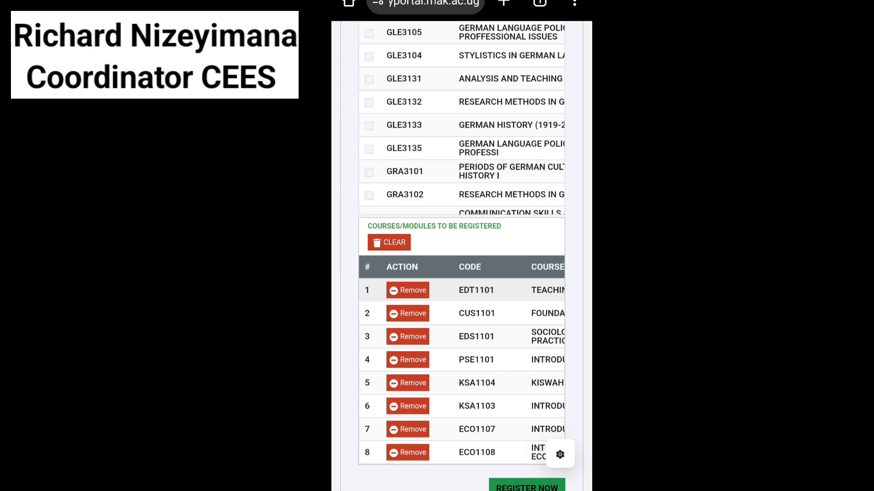
scroll("right", 3)
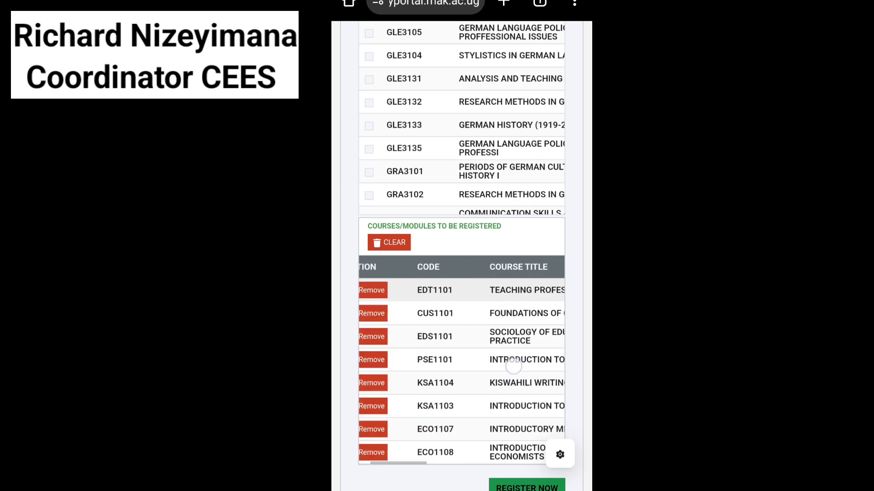
scroll("down", 3)
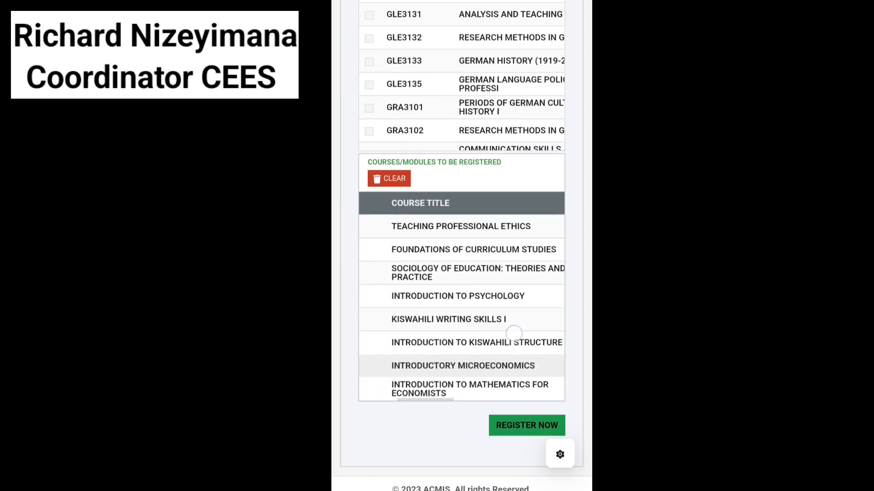
scroll("left", 3)
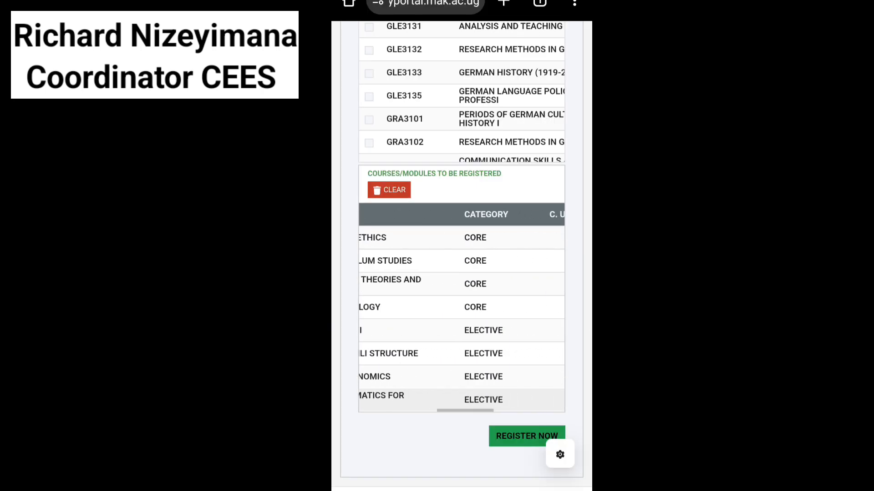
scroll("right", 3)
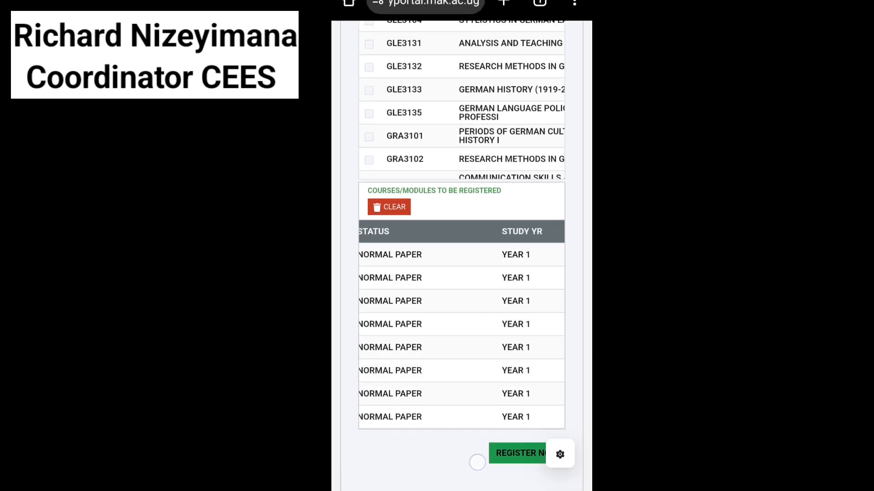
scroll("up", 3)
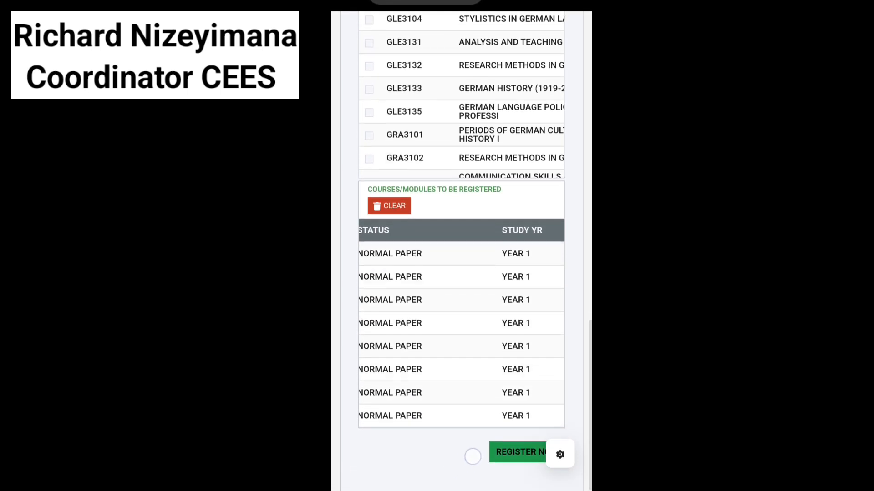
scroll("down", 3)
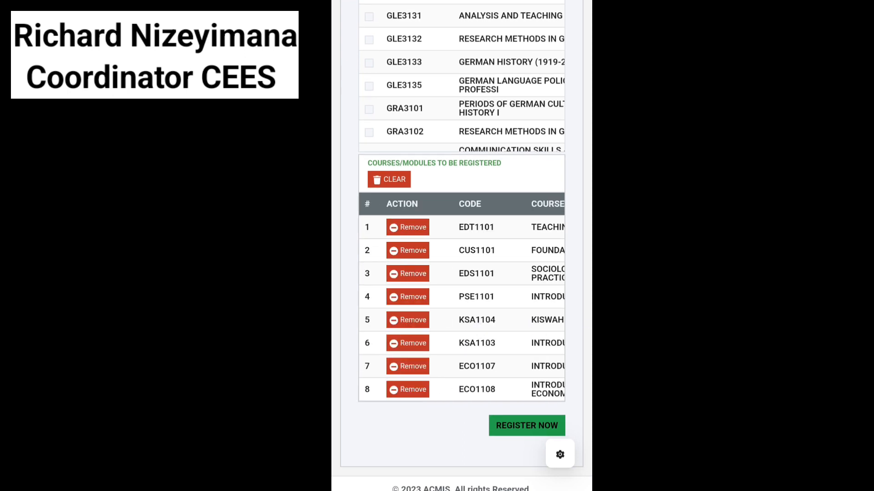
scroll("up", 3)
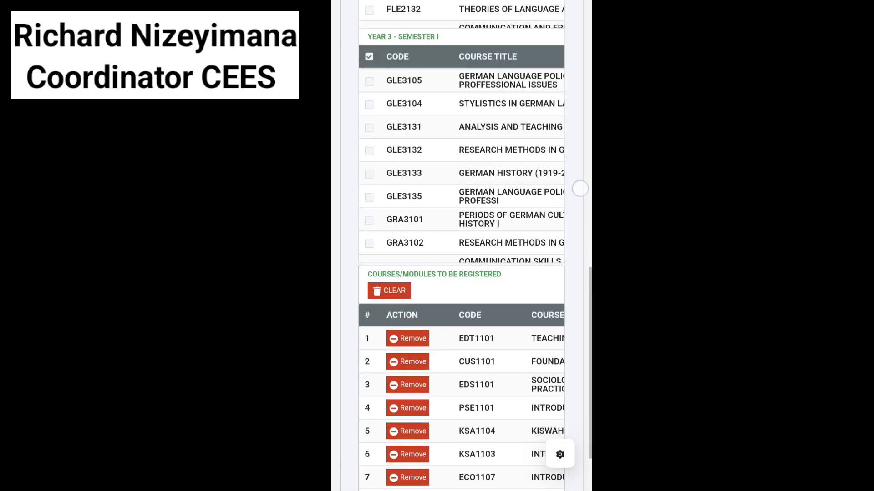
scroll("down", 3)
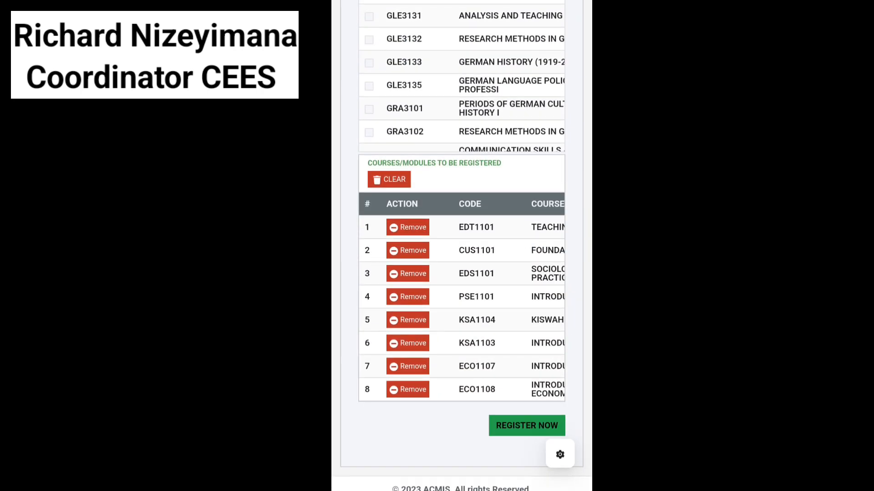
scroll("up", 3)
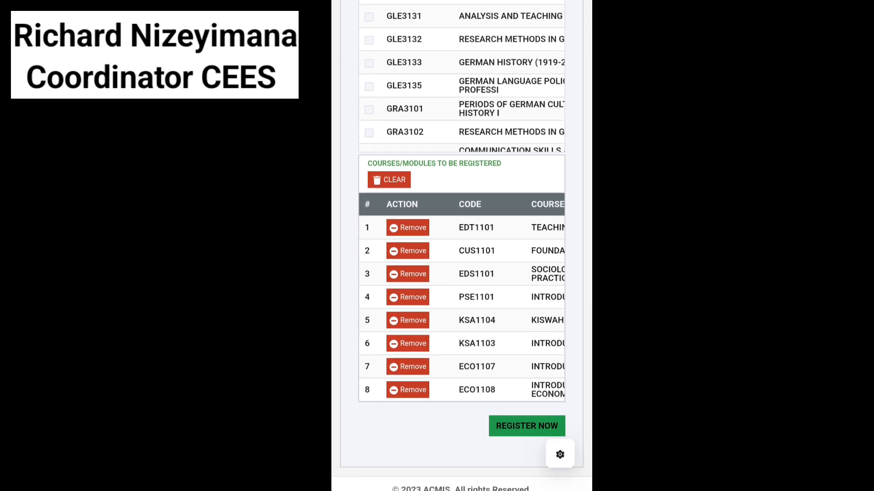
Submit the eight queued Year 1 courses with Register Now
left_click(525, 426)
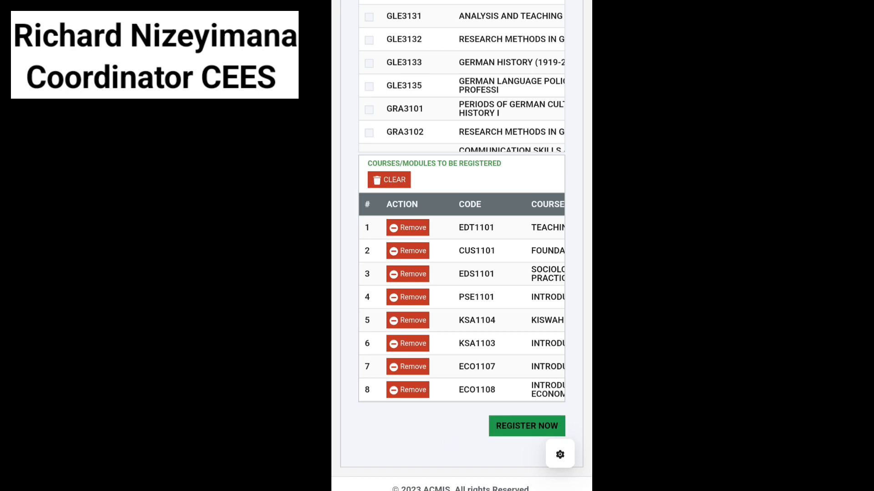
left_click(526, 426)
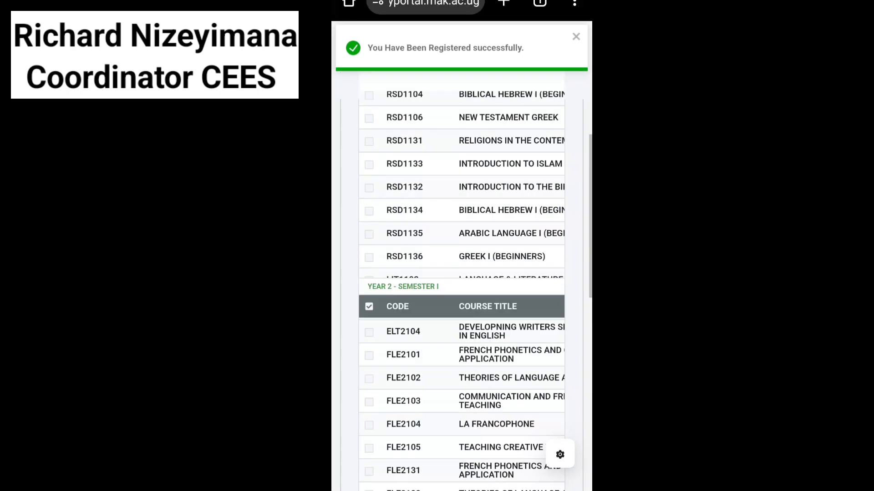
Review the Registered summary of eight courses, then go to the Enrollment tab
scroll("up", 3)
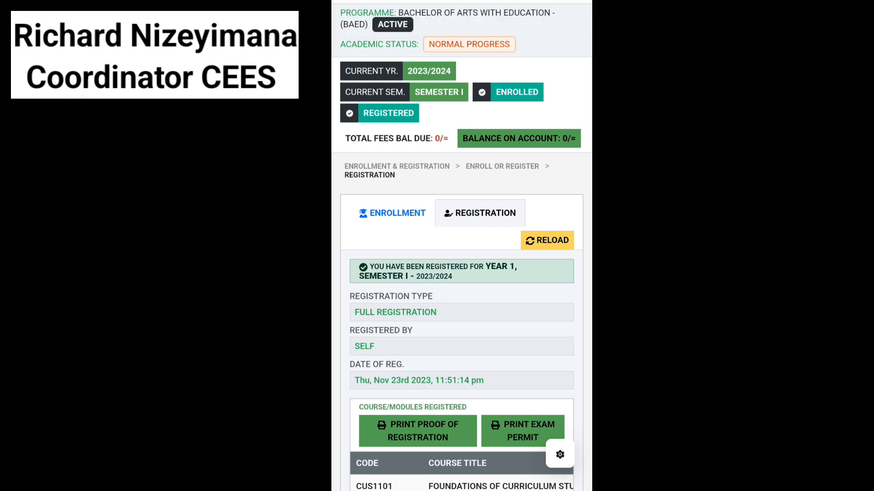
scroll("down", 3)
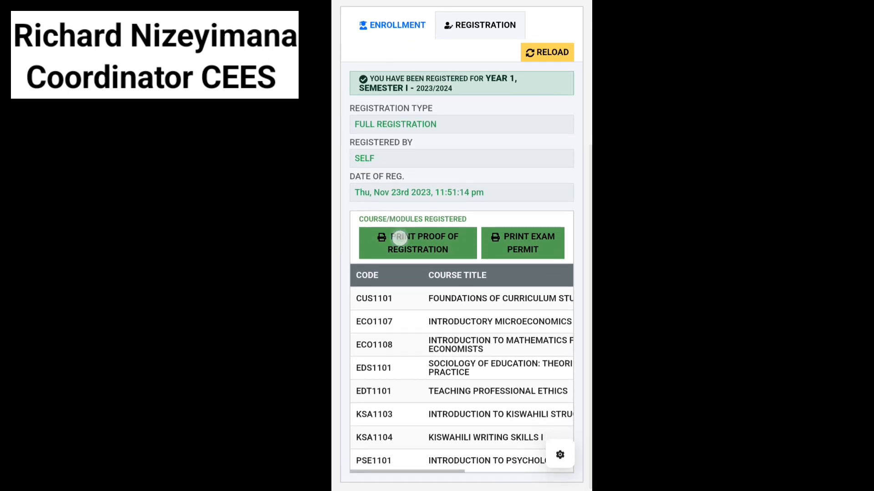
scroll("up", 3)
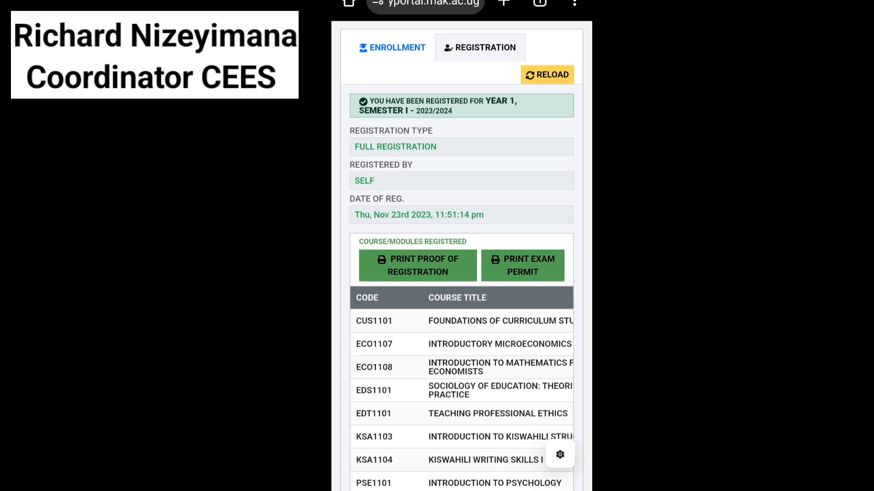
scroll("down", 3)
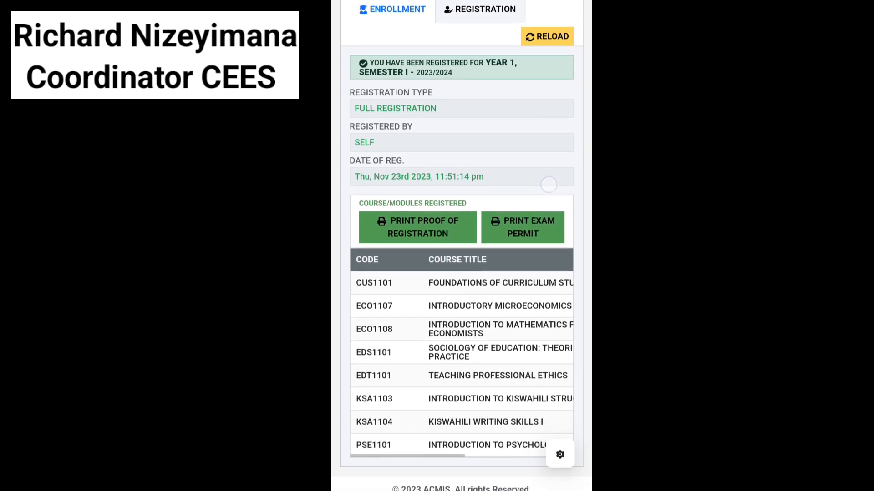
scroll("up", 3)
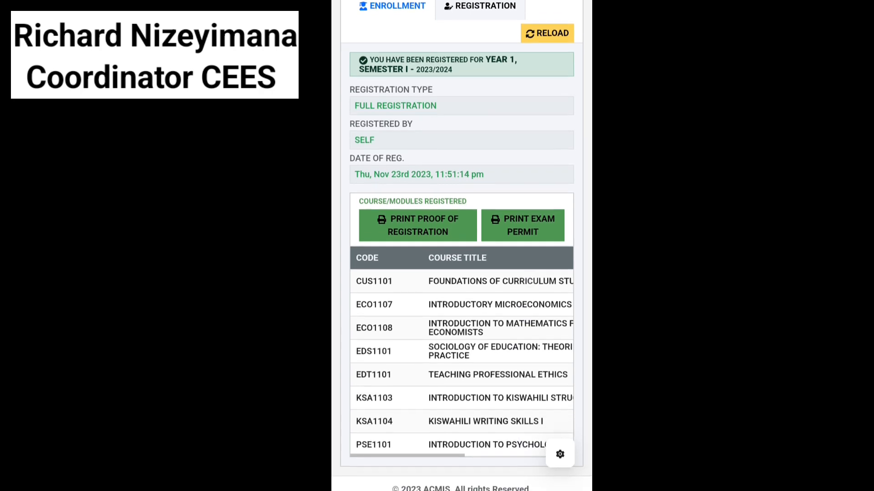
scroll("up", 3)
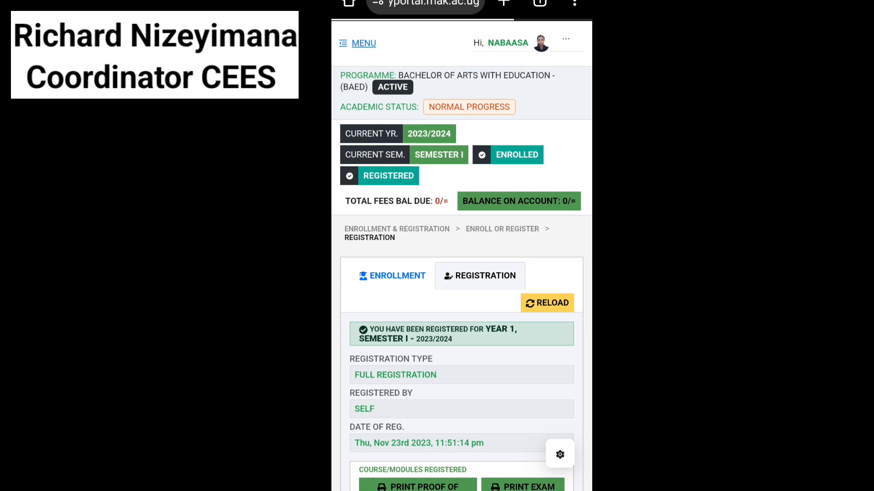
left_click(392, 276)
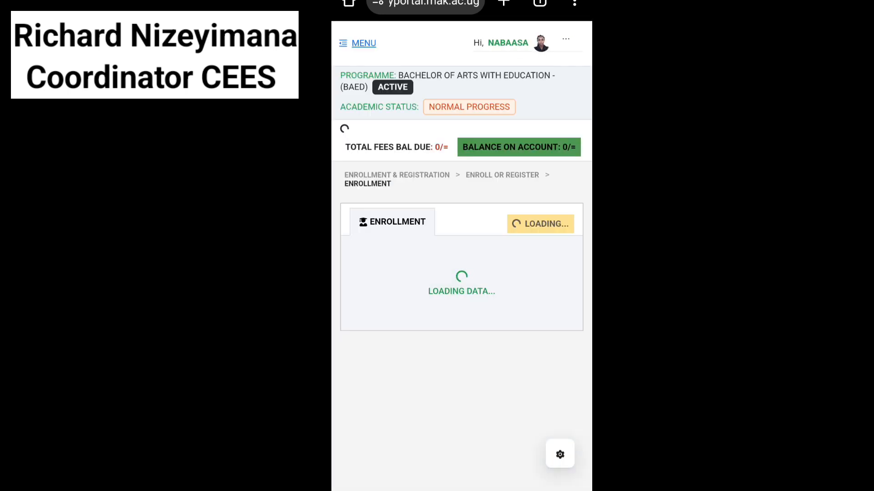